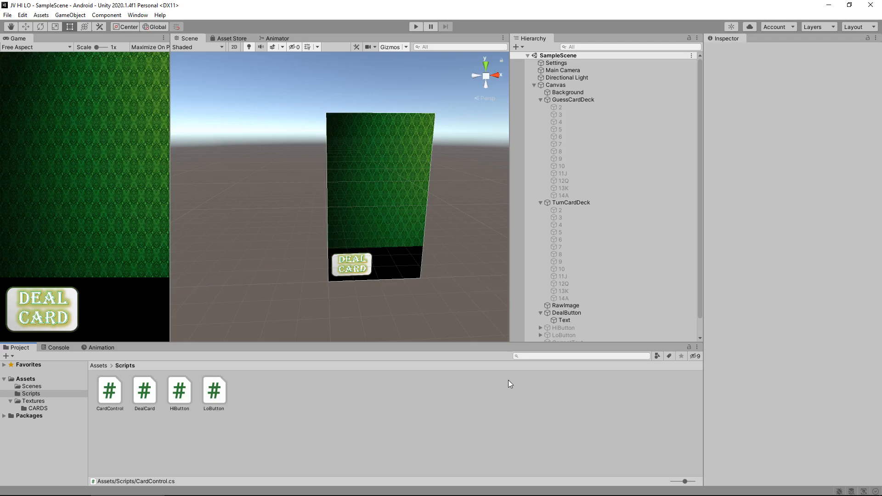
{"action": "mouse_move", "coordinate": [236, 237]}
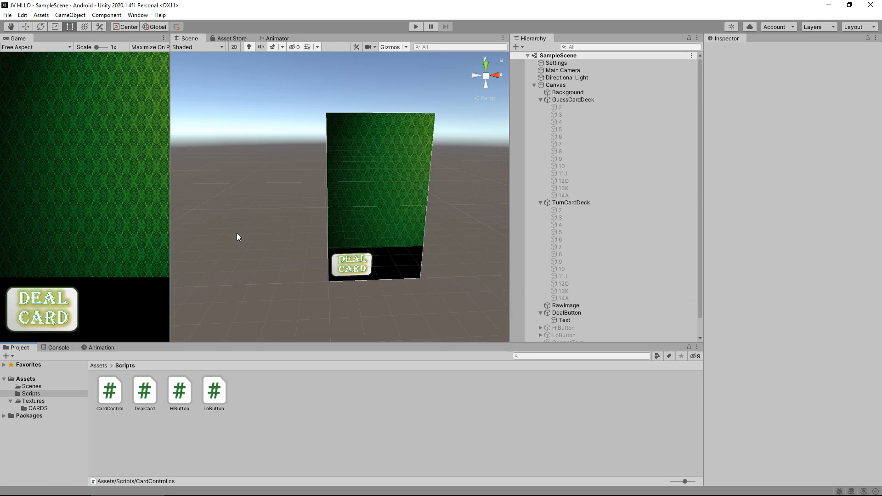
{"action": "mouse_move", "coordinate": [242, 242]}
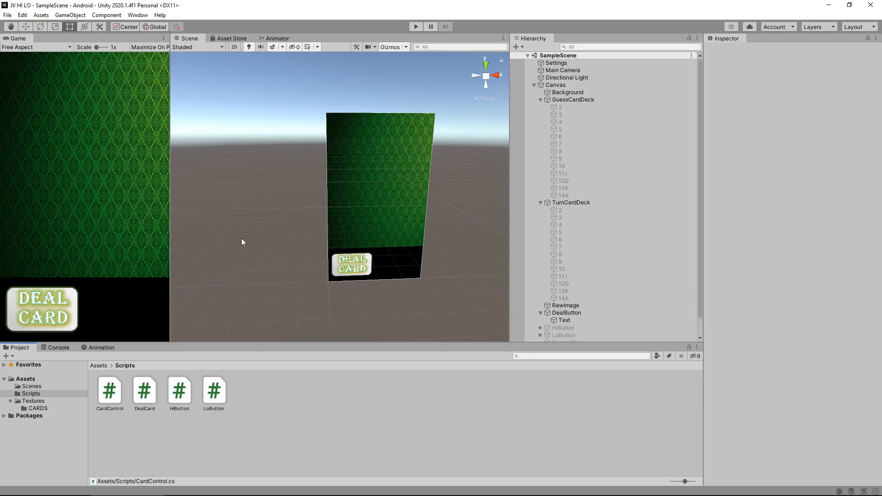
{"action": "mouse_move", "coordinate": [264, 235]}
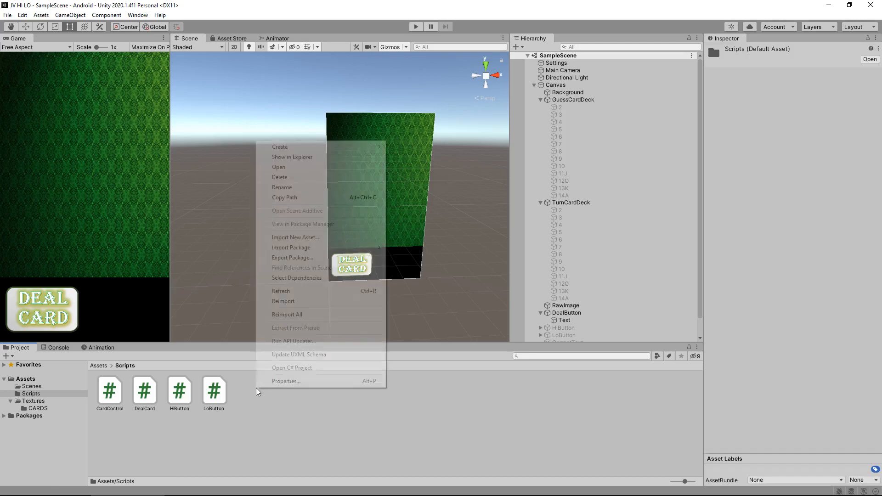
{"action": "mouse_move", "coordinate": [280, 147]}
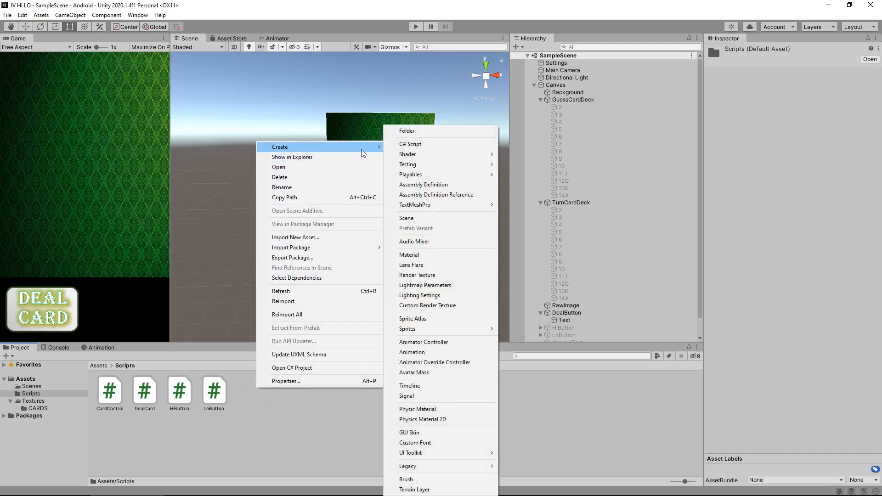
Step: Create a GlobalScore C# script in the Scripts folder and open it in Visual Studio
{"action": "left_click", "coordinate": [410, 144]}
{"action": "type", "text": "GlobalScore"}
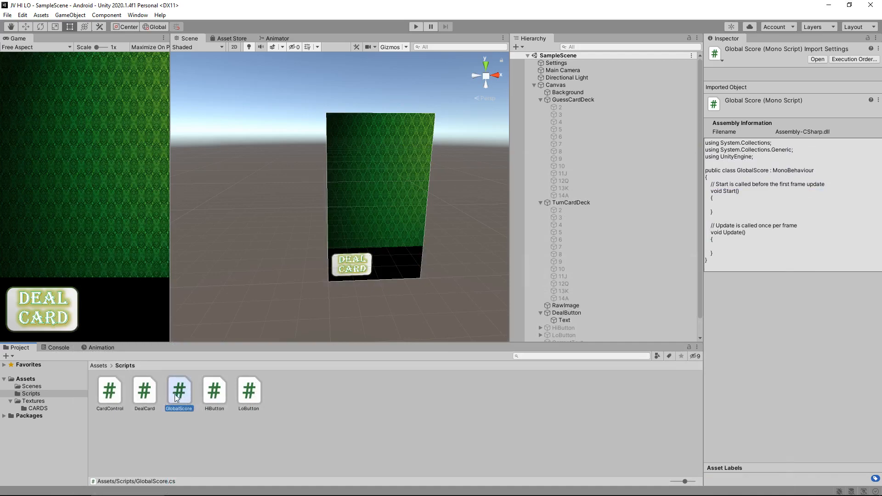
{"action": "double_click", "coordinate": [179, 390]}
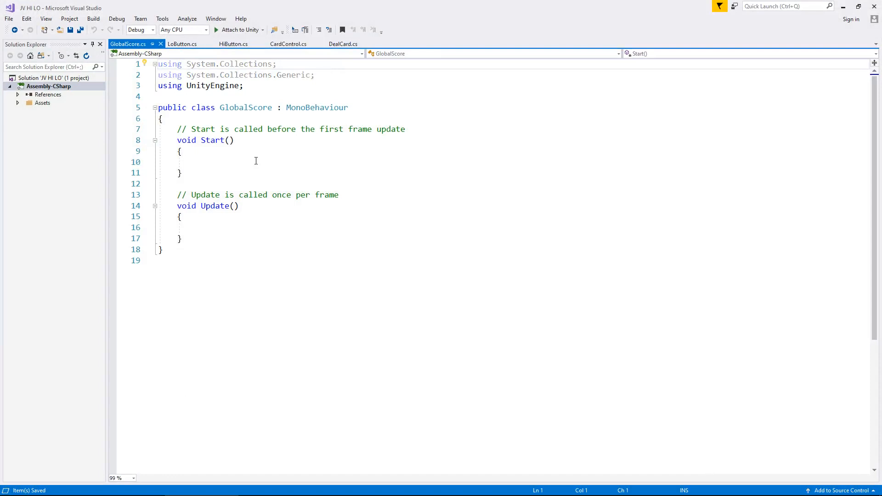
Step: Add 'using UnityEngine.UI;' to GlobalScore.cs and start a blank line inside the class
{"action": "left_click", "coordinate": [344, 44]}
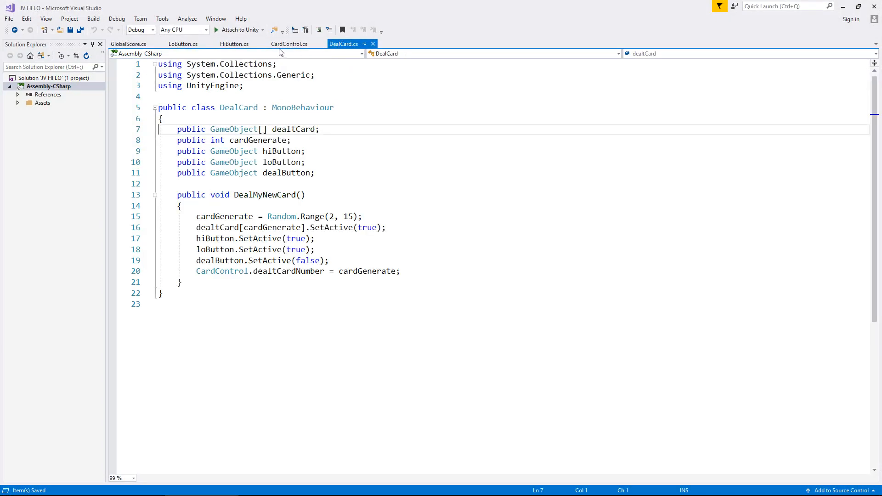
{"action": "left_click", "coordinate": [128, 45]}
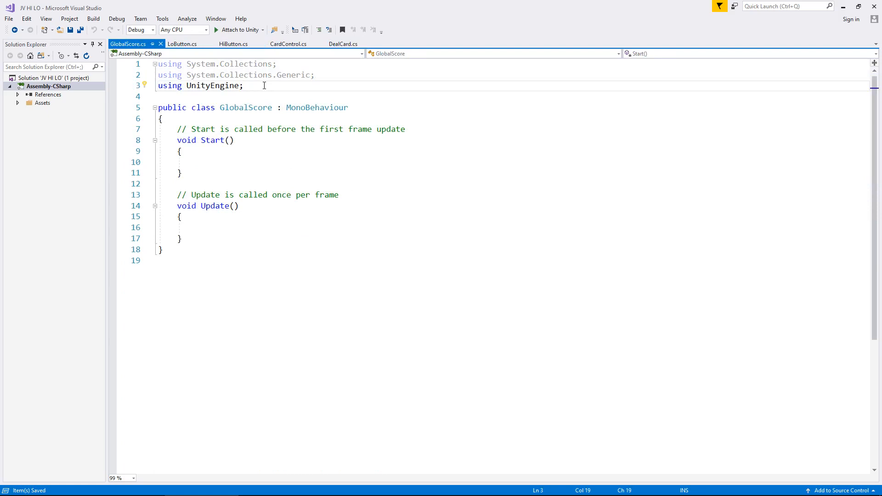
{"action": "left_click", "coordinate": [243, 85]}
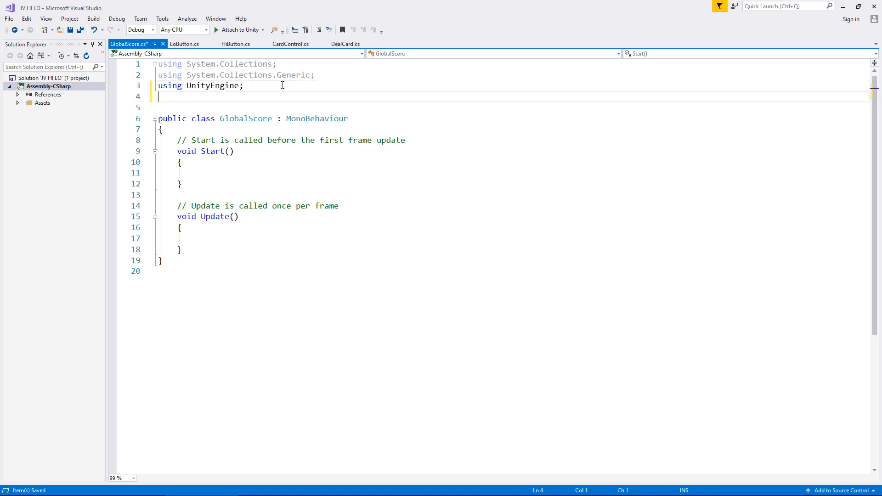
{"action": "type", "text": "using U"}
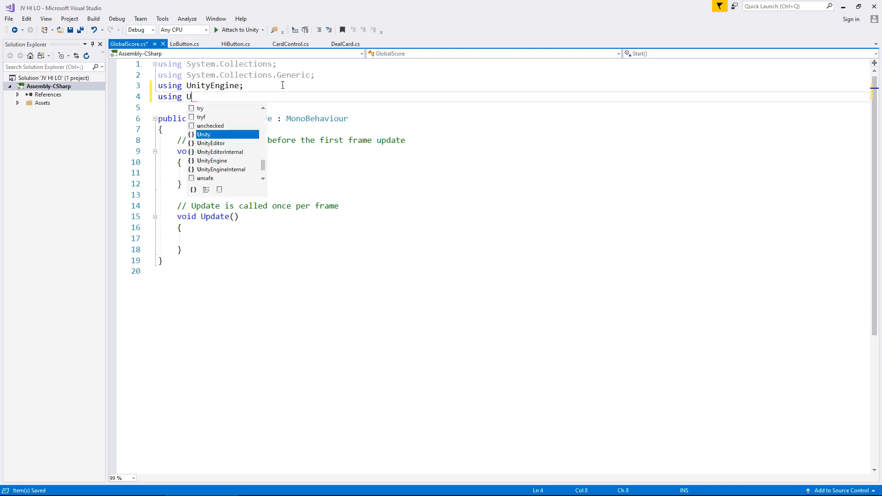
{"action": "type", "text": "nit"}
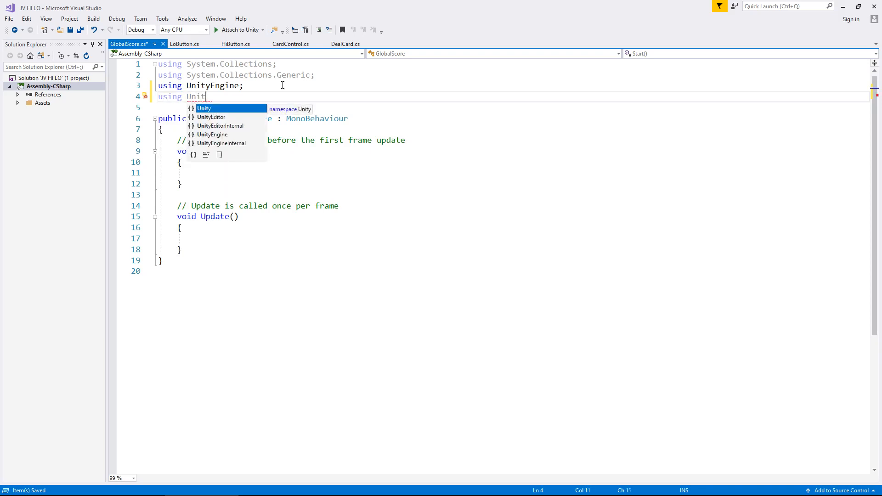
{"action": "key", "text": "Down"}
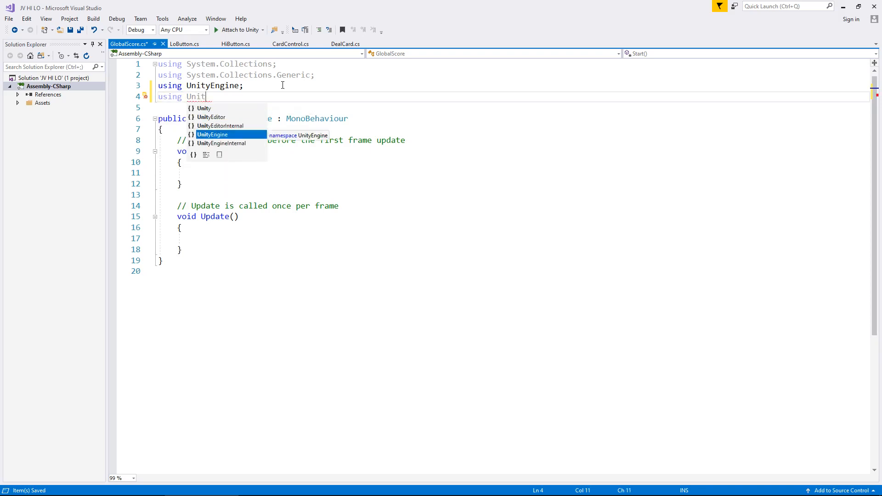
{"action": "type", "text": "Engine.UI;"}
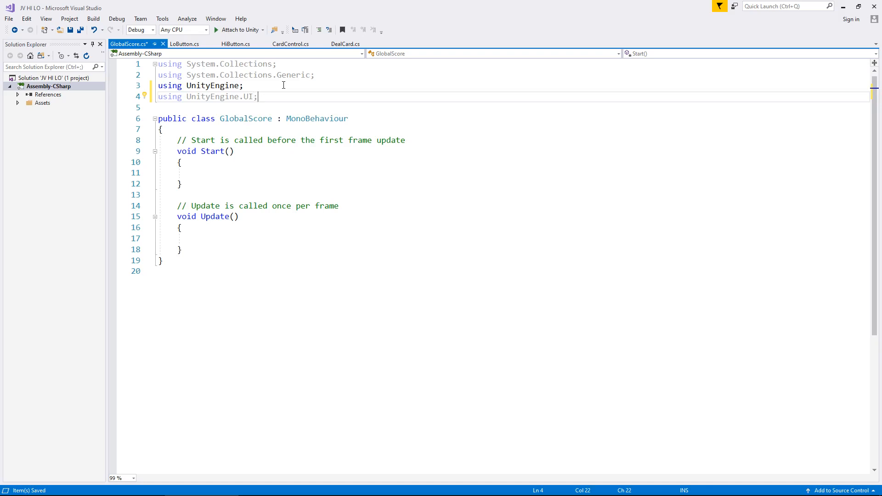
{"action": "mouse_move", "coordinate": [321, 131]}
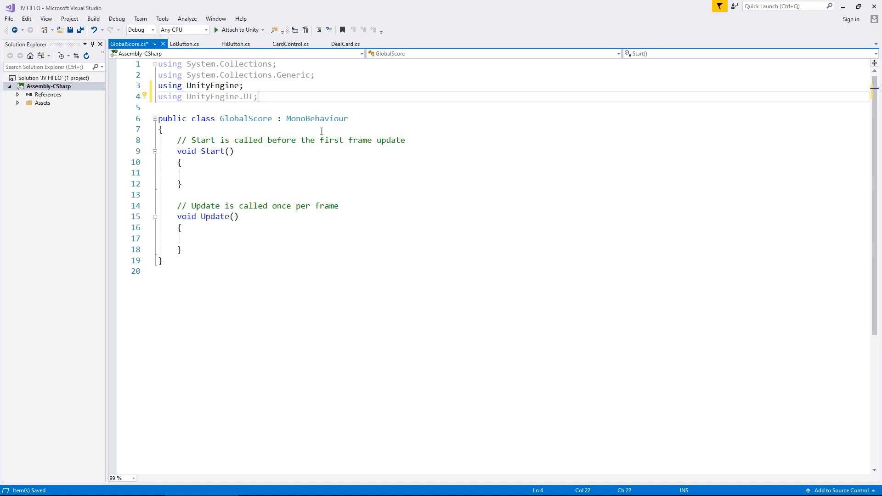
{"action": "key", "text": "enter"}
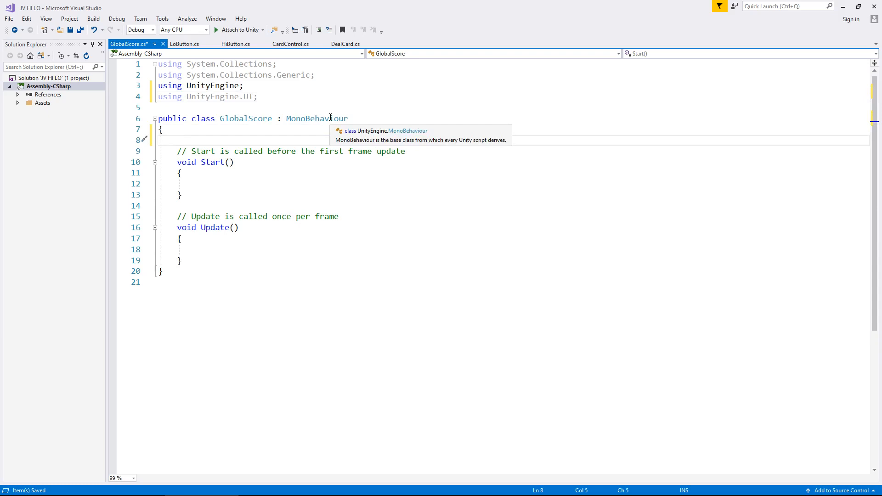
Step: Type the 'public static int currentScore;' field declaration inside the GlobalScore class
{"action": "type", "text": "public stat"}
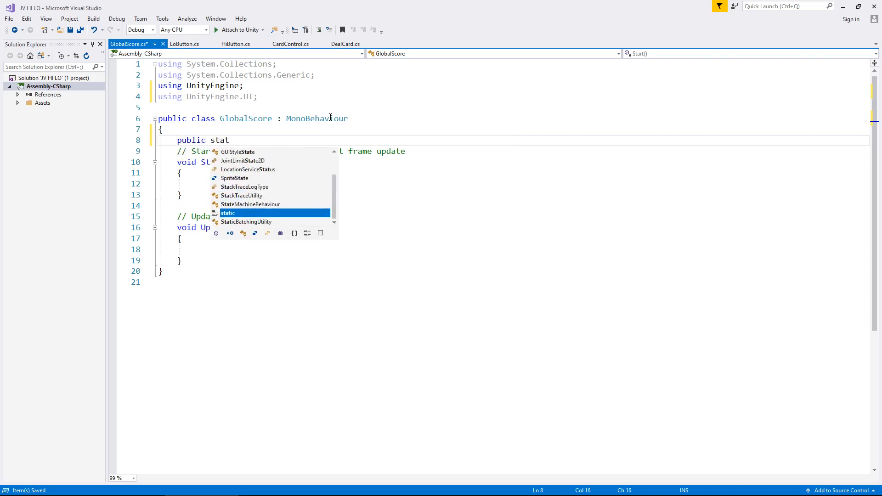
{"action": "type", "text": "indexer"}
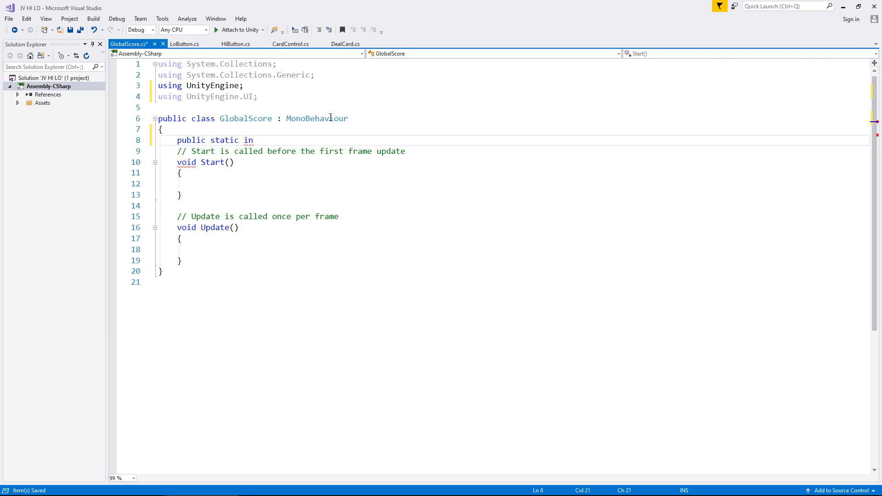
{"action": "type", "text": "t"}
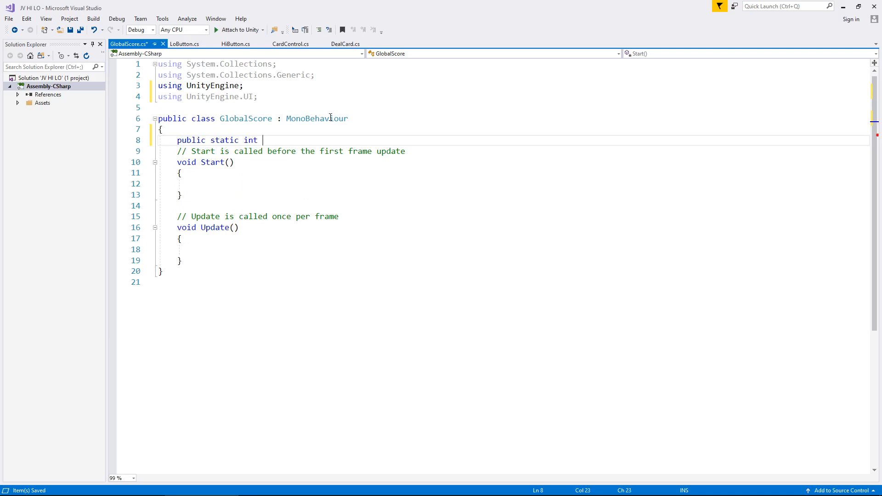
{"action": "type", "text": "curre"}
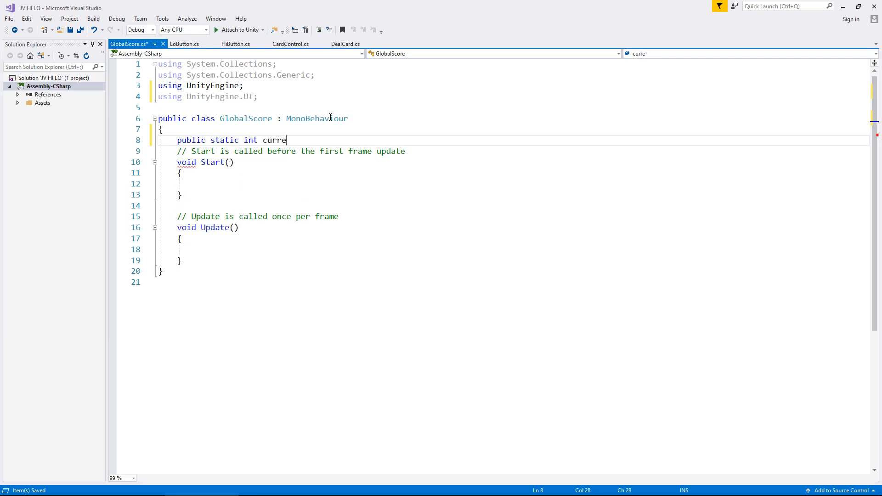
{"action": "type", "text": "ntScore"}
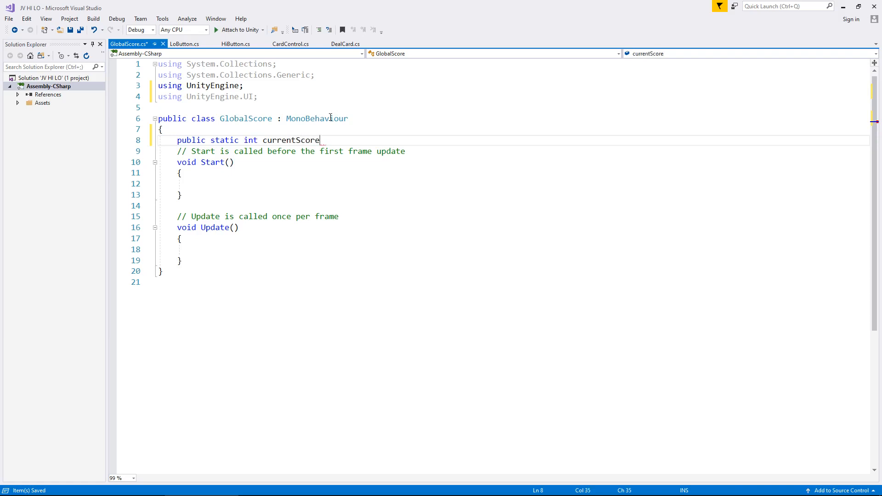
{"action": "type", "text": ";"}
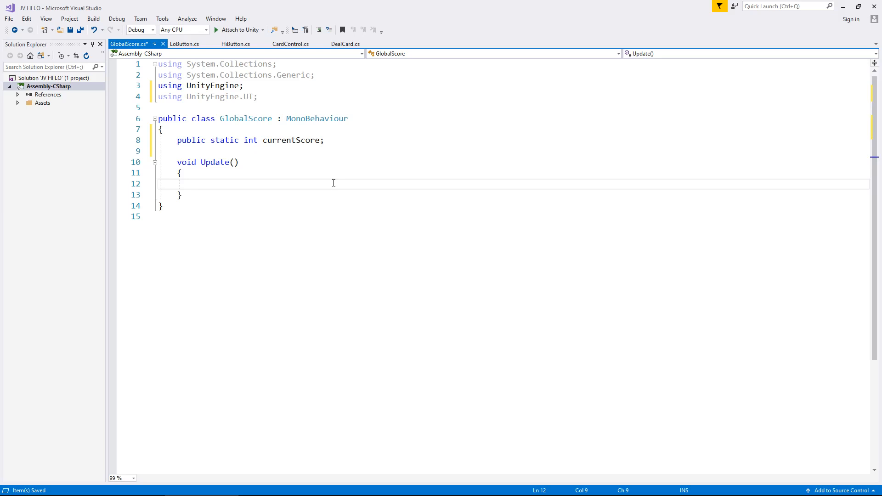
{"action": "mouse_move", "coordinate": [350, 193]}
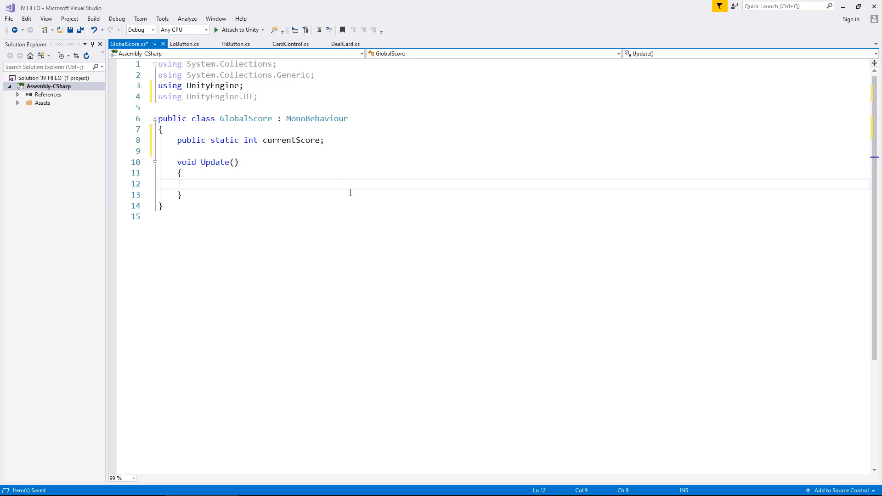
{"action": "mouse_move", "coordinate": [469, 178]}
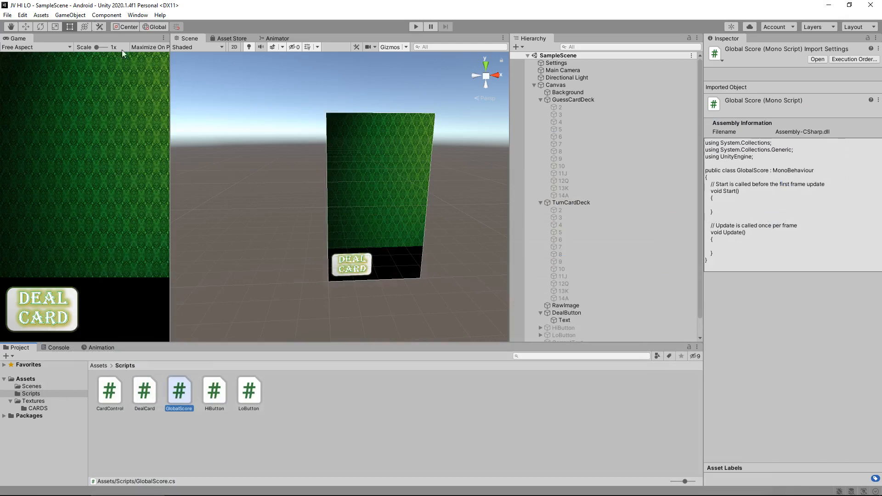
Step: Add a UI Panel to the Canvas from the GameObject menu
{"action": "left_click", "coordinate": [69, 14]}
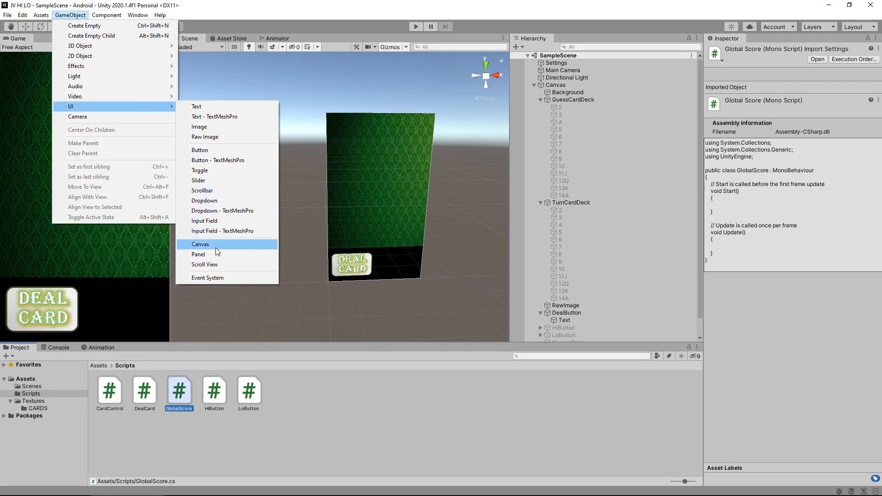
{"action": "left_click", "coordinate": [198, 254]}
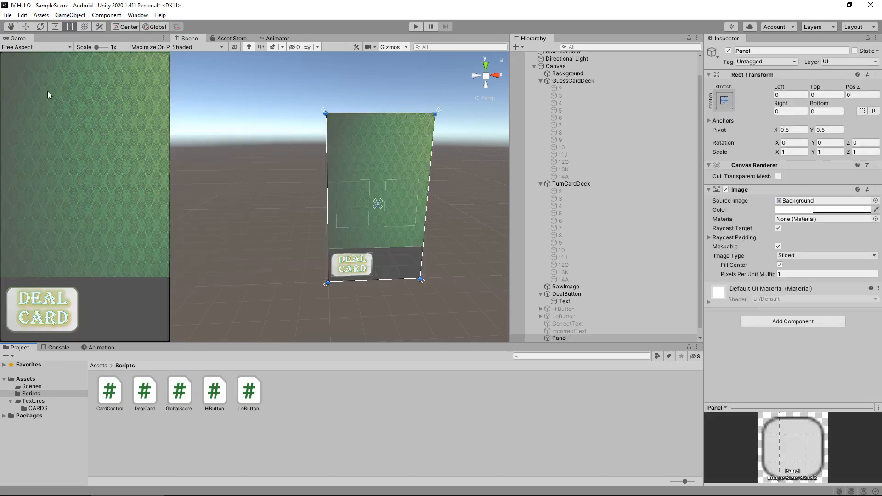
{"action": "mouse_move", "coordinate": [271, 130]}
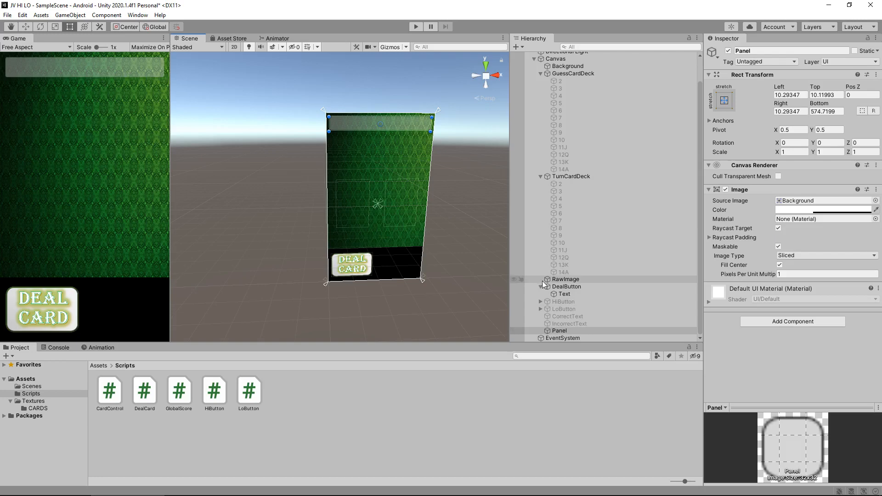
Step: Add a child Text under the Panel labelled 'Streak'
{"action": "right_click", "coordinate": [560, 331]}
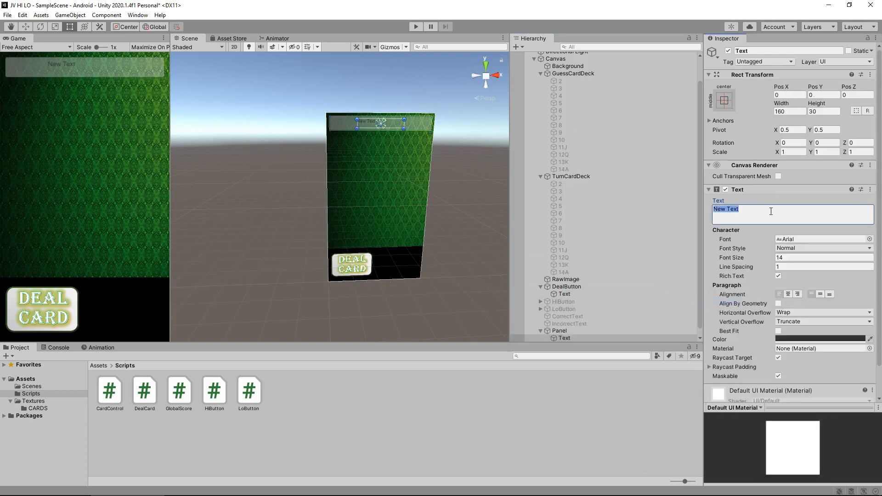
{"action": "type", "text": "Strea"}
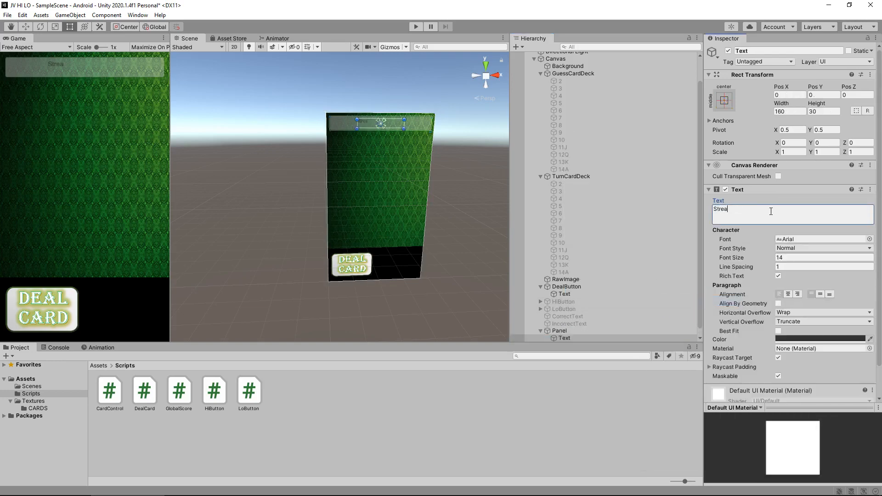
{"action": "type", "text": "k"}
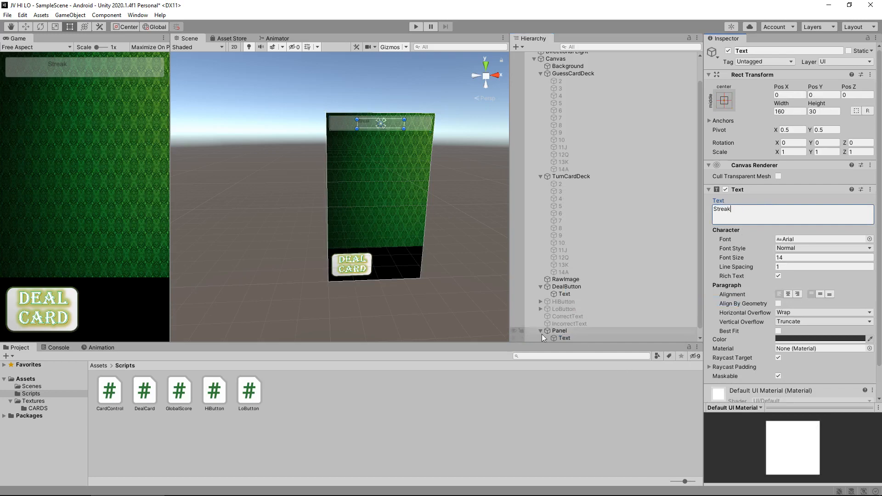
Step: Anchor the Panel to the top-stretch preset, then select its Text child
{"action": "left_click", "coordinate": [560, 331]}
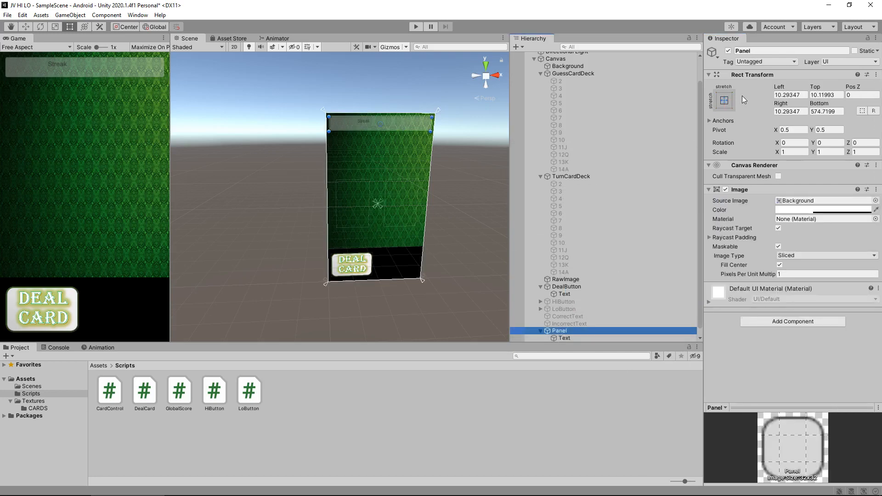
{"action": "left_click", "coordinate": [724, 100]}
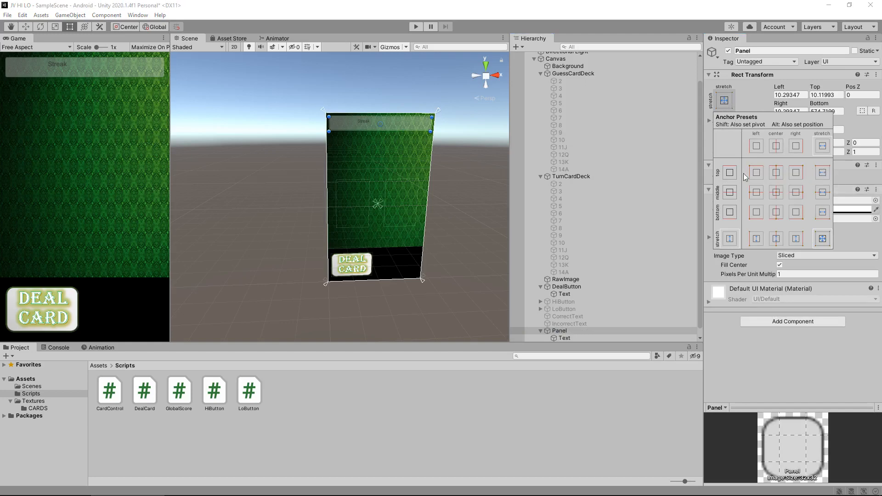
{"action": "left_click", "coordinate": [822, 172]}
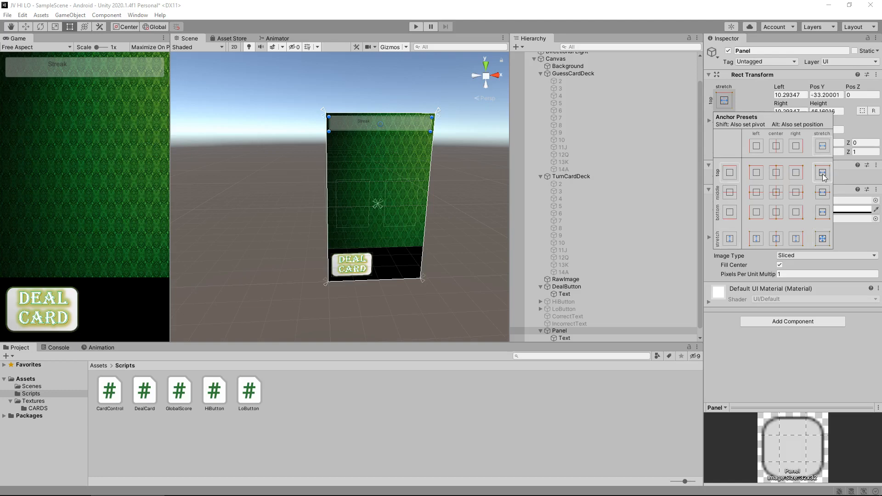
{"action": "left_click", "coordinate": [565, 339]}
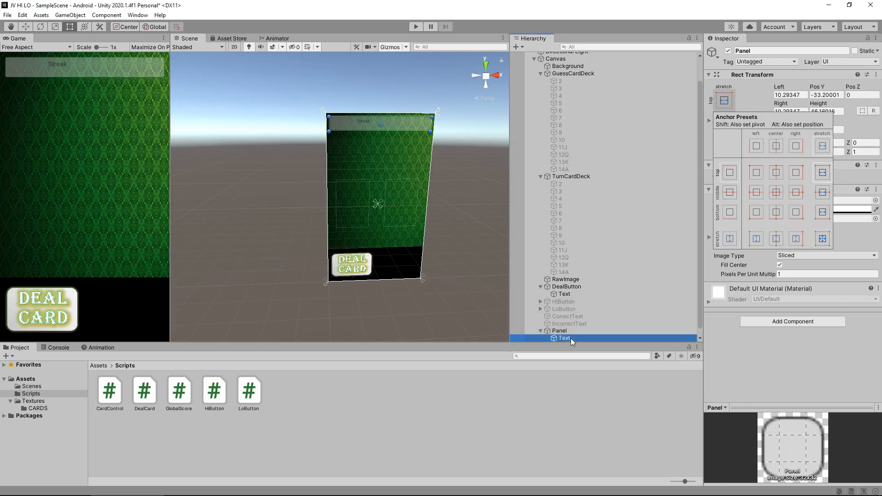
Step: Change the label text to 'STREAK: 0' with font size 24
{"action": "left_click", "coordinate": [564, 338]}
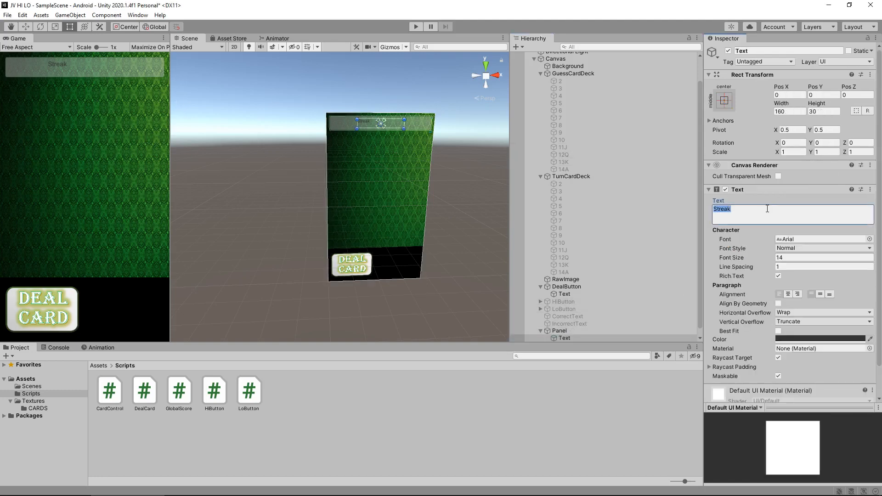
{"action": "type", "text": "STR"}
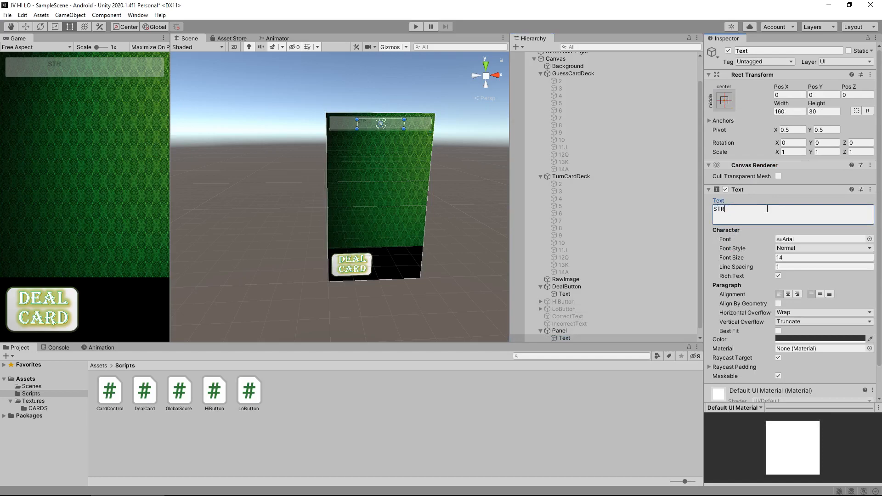
{"action": "type", "text": "EAK:"}
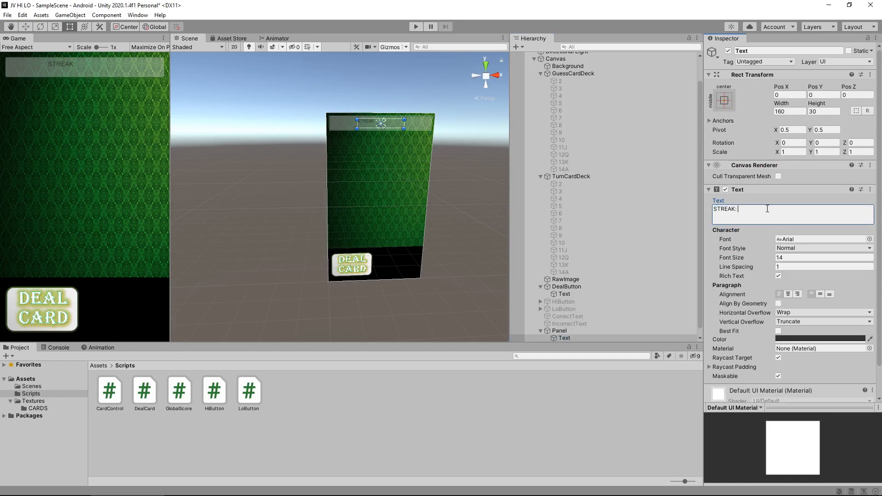
{"action": "type", "text": "0"}
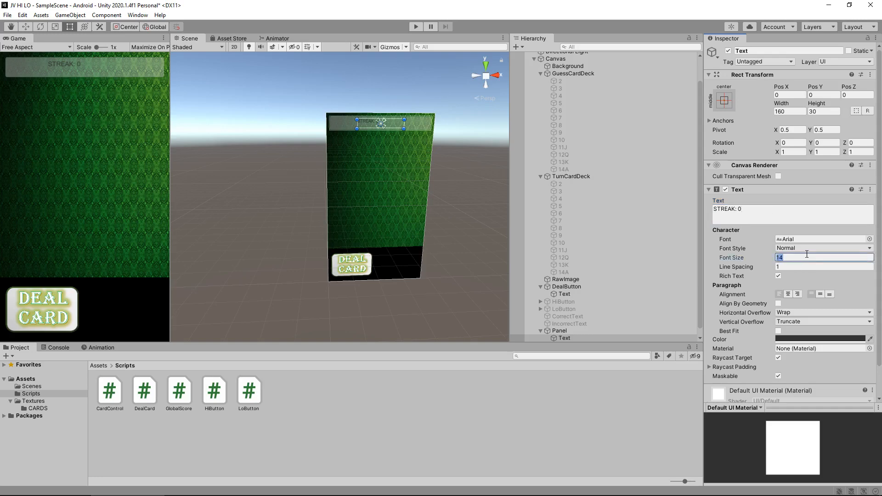
{"action": "type", "text": "24"}
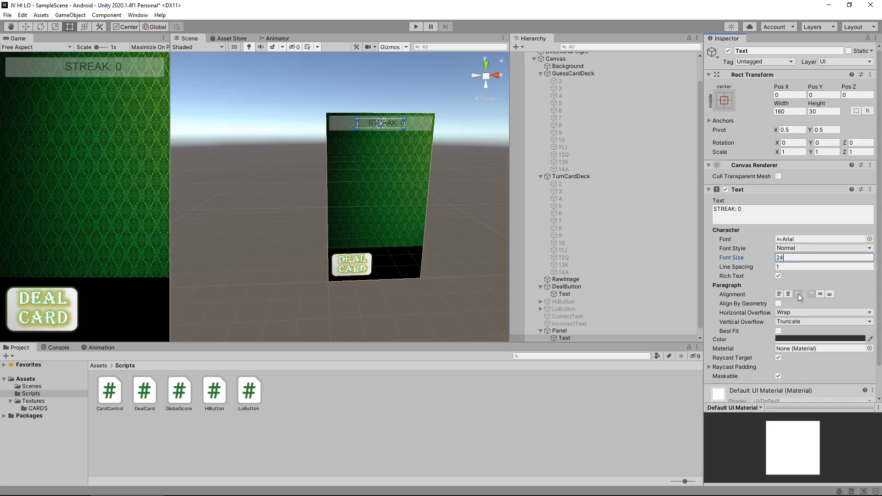
{"action": "mouse_move", "coordinate": [403, 145]}
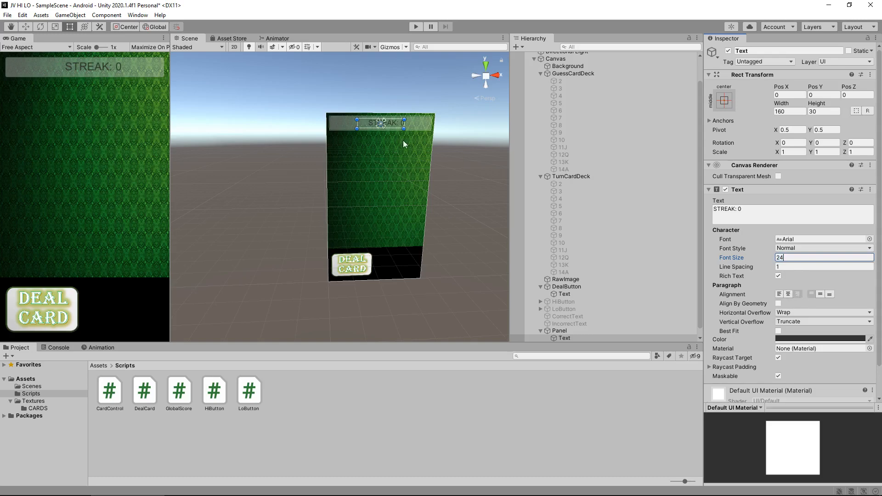
Step: Move the label toward the panel's right end and colour it black
{"action": "left_click_drag", "start_coordinate": [381, 122], "coordinate": [386, 127]}
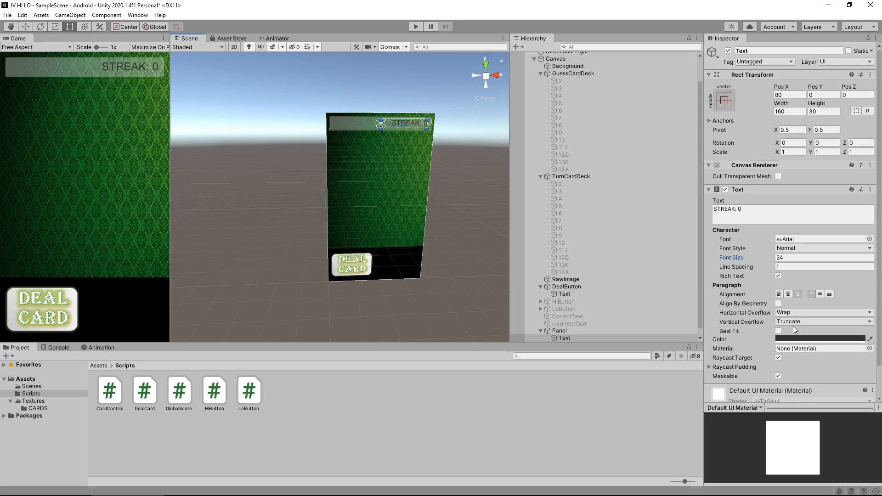
{"action": "mouse_move", "coordinate": [280, 177]}
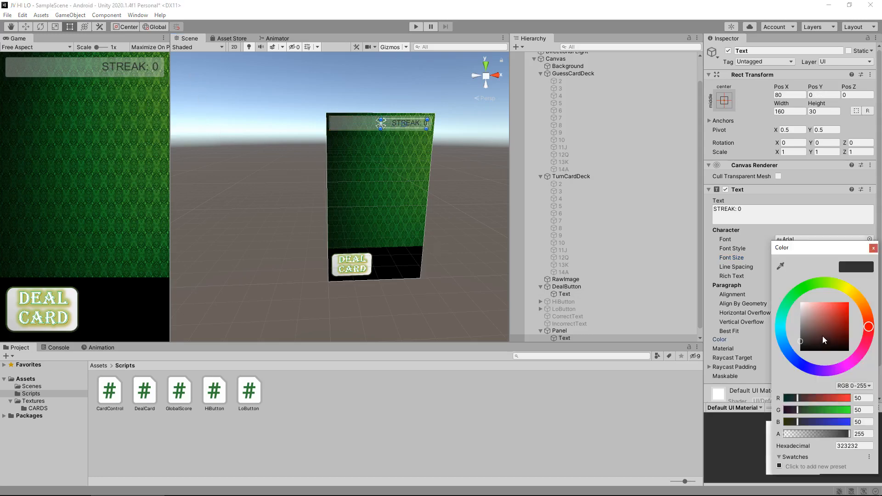
{"action": "left_click", "coordinate": [800, 341]}
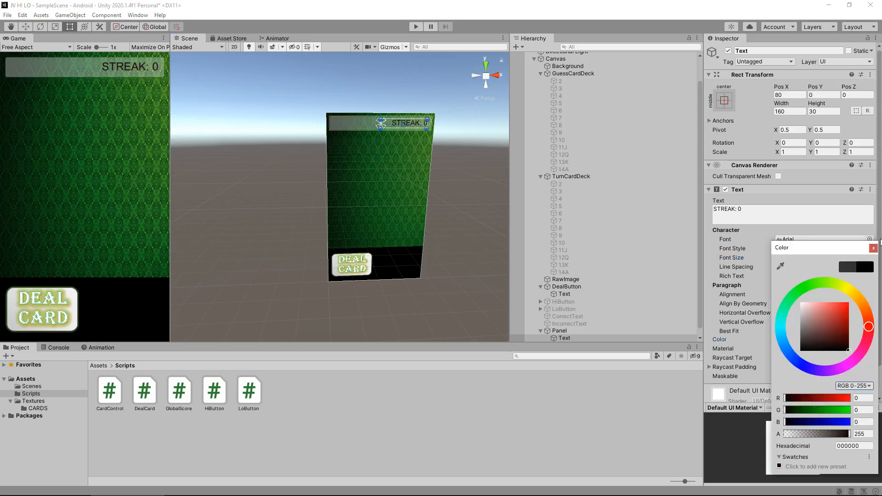
{"action": "left_click", "coordinate": [873, 247]}
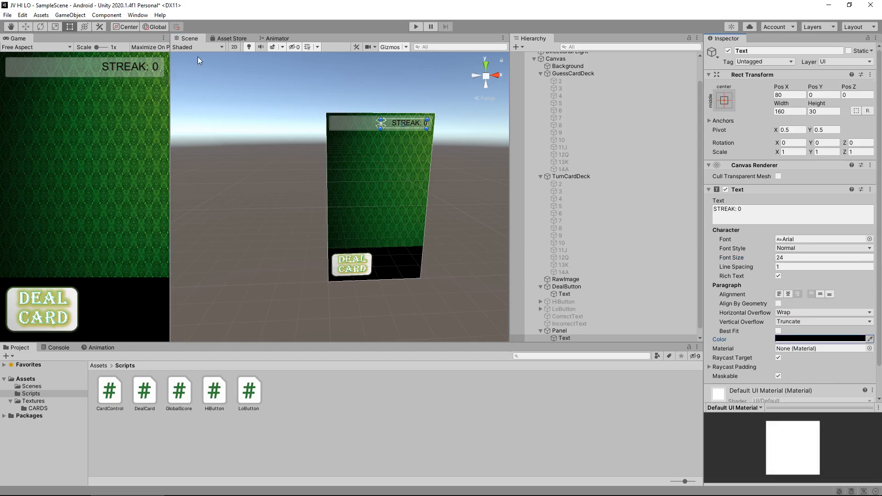
{"action": "mouse_move", "coordinate": [426, 216]}
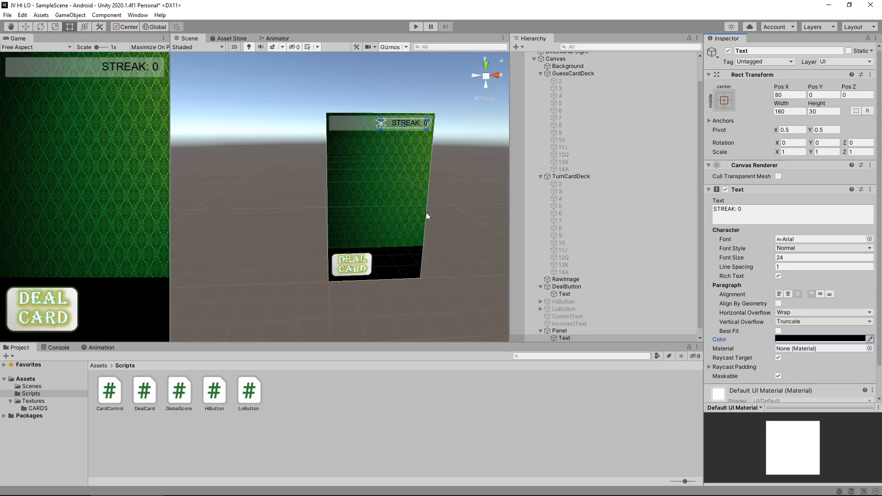
Step: Rename the Panel's Text child in the Hierarchy to StreakScore
{"action": "scroll", "scroll_direction": "down", "scroll_amount": 3}
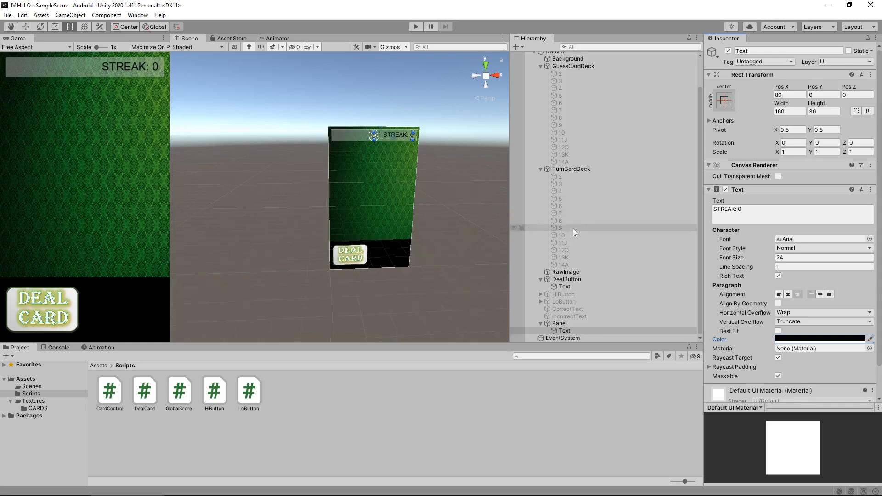
{"action": "left_click", "coordinate": [563, 331]}
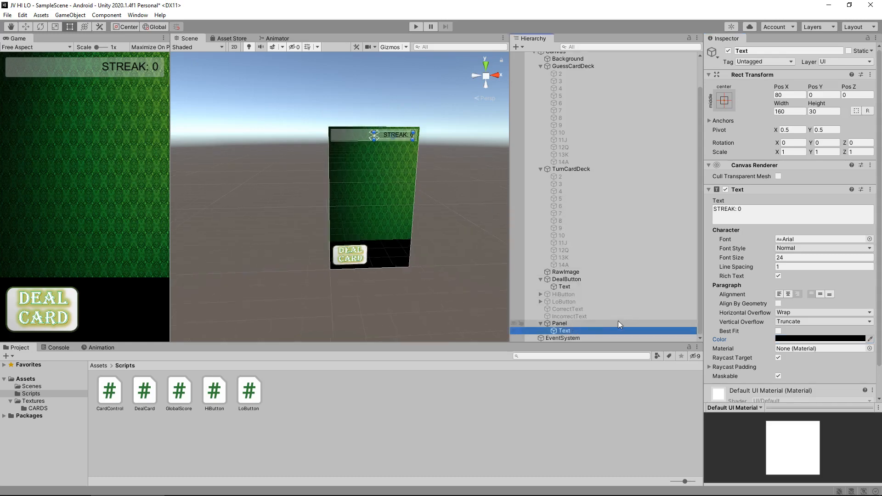
{"action": "double_click", "coordinate": [564, 330]}
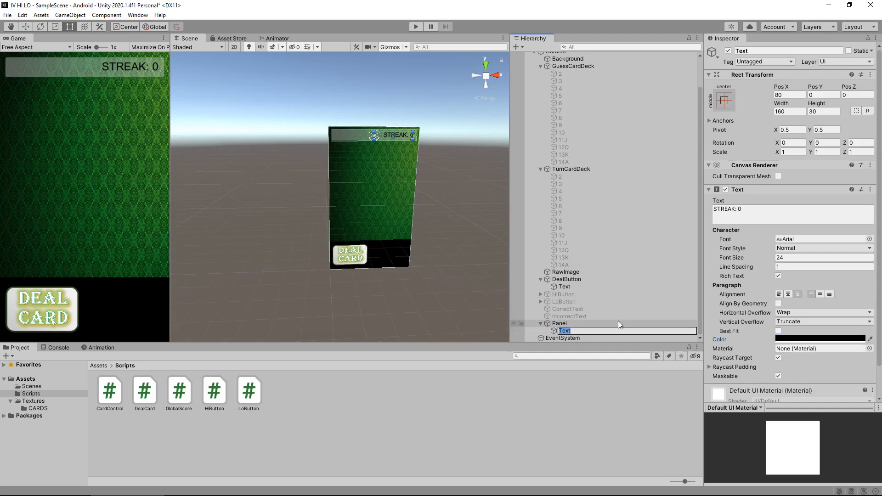
{"action": "type", "text": "StreakScore"}
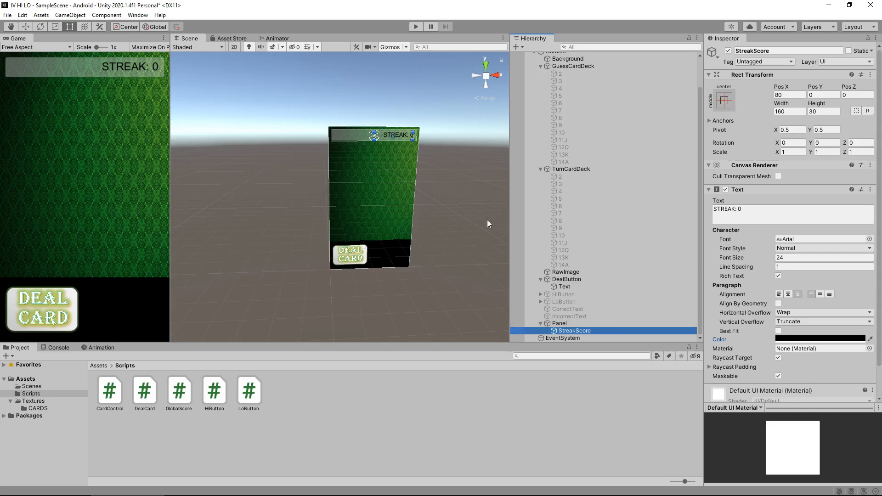
{"action": "mouse_move", "coordinate": [173, 317]}
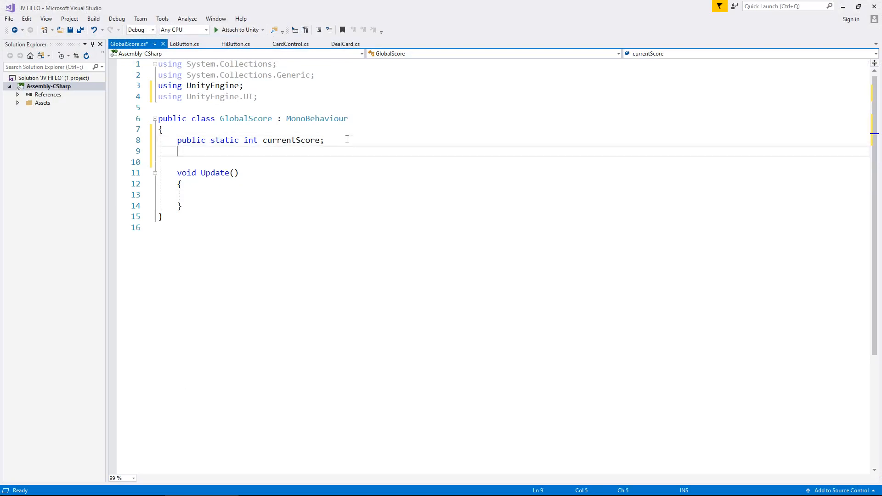
Step: Declare a public GameObject scoreDisplay field in GlobalScore
{"action": "type", "text": "public"}
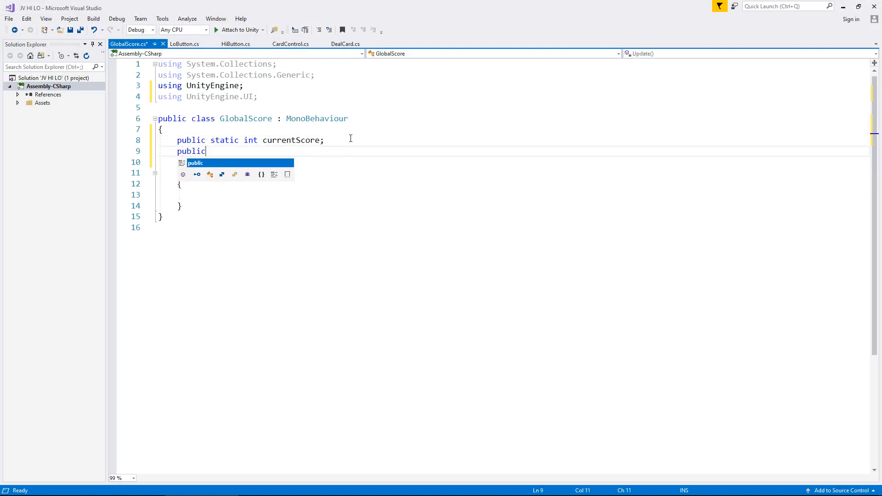
{"action": "type", "text": "GameObject"}
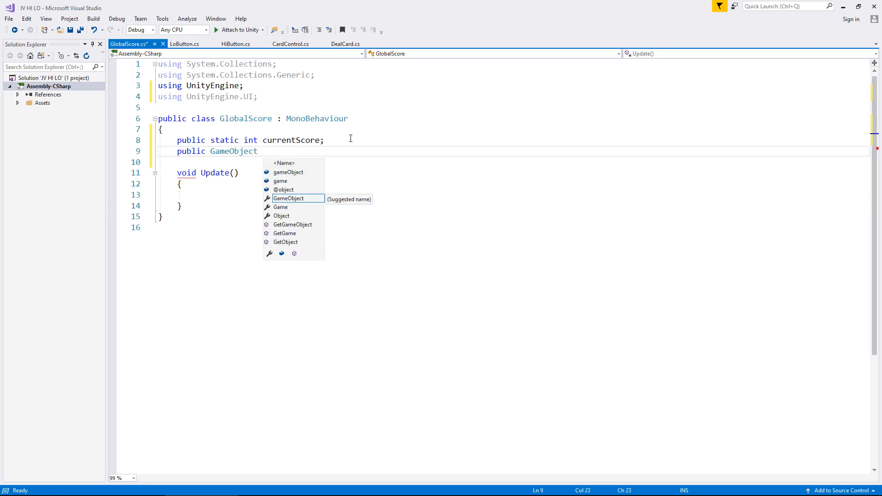
{"action": "type", "text": "scoreDisplay;"}
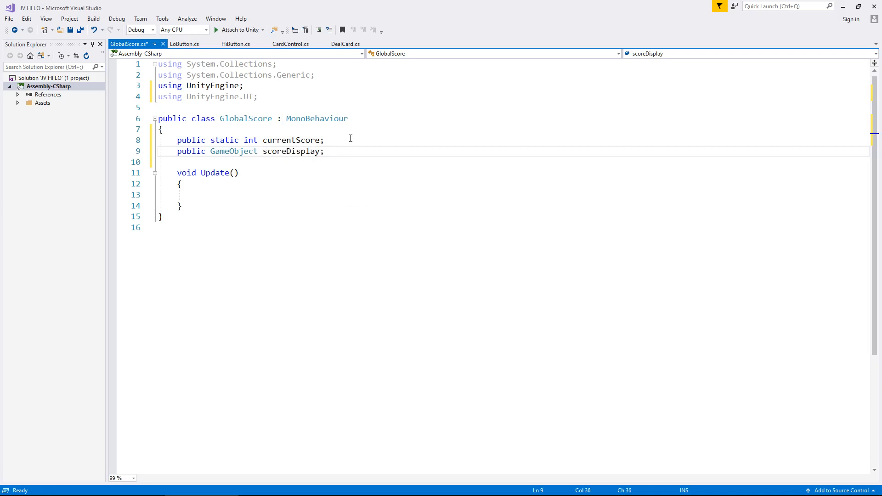
Step: Inside Update, begin the line scoreDisplay.GetComponent<Text>()
{"action": "left_click", "coordinate": [356, 194]}
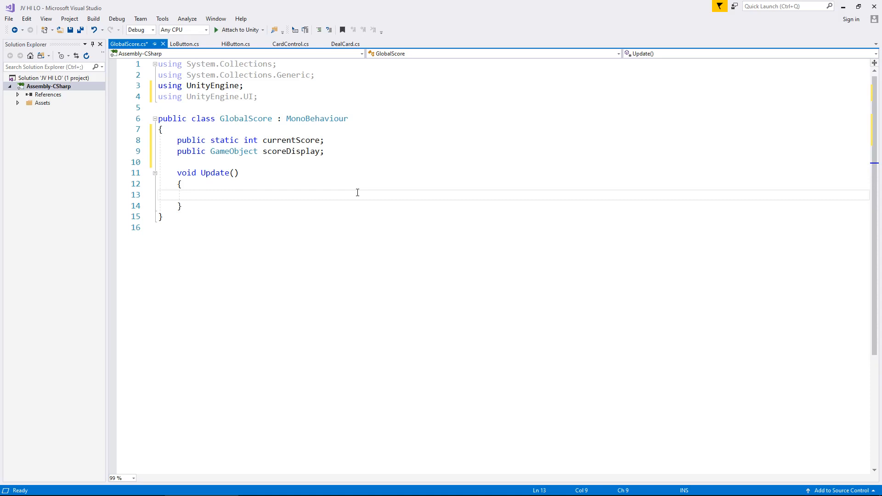
{"action": "type", "text": "scoreDisplay"}
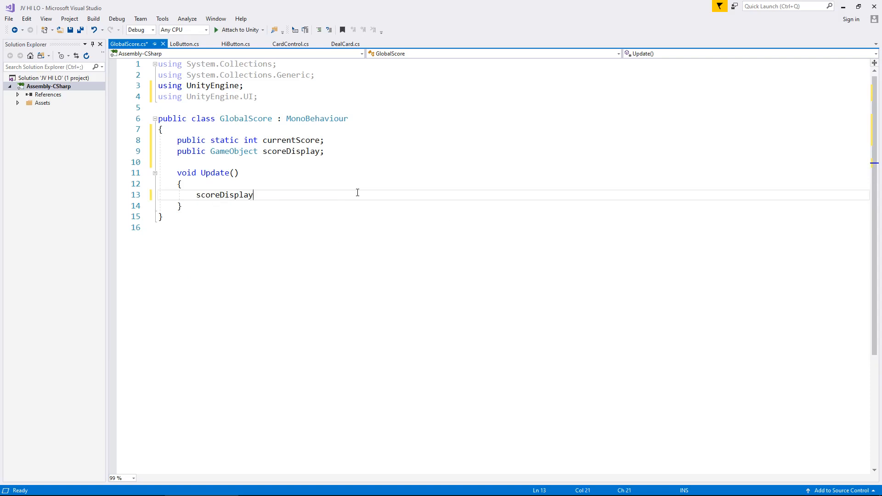
{"action": "type", "text": ".GetComponent<>"}
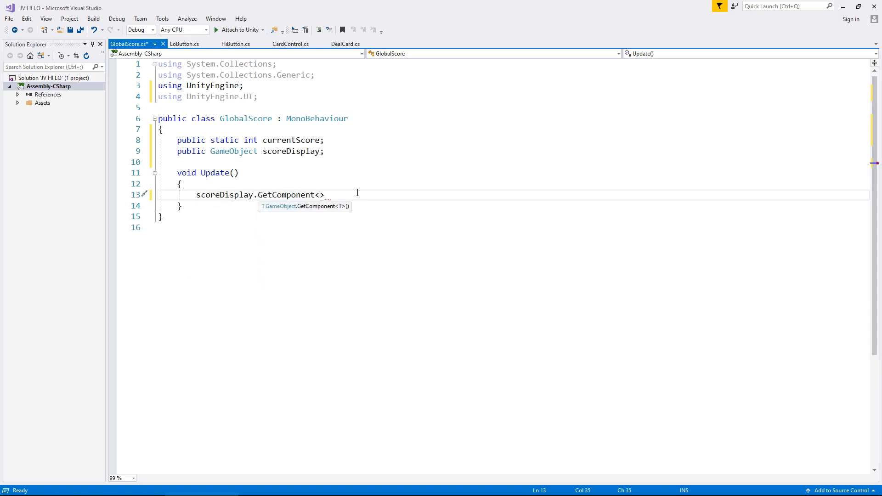
{"action": "type", "text": "Text"}
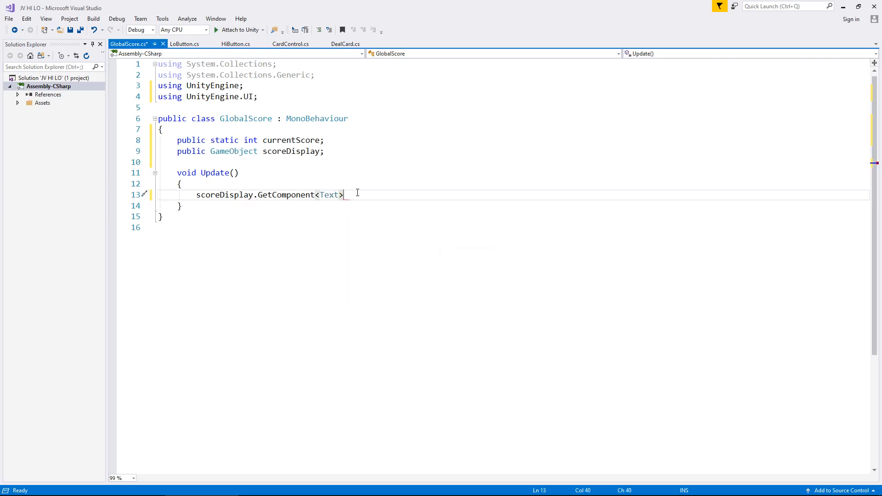
{"action": "type", "text": "()"}
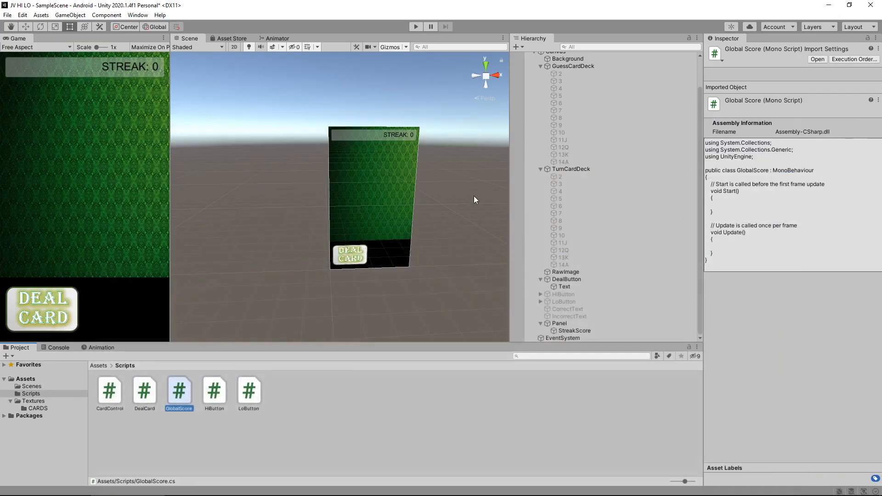
{"action": "left_click", "coordinate": [575, 331]}
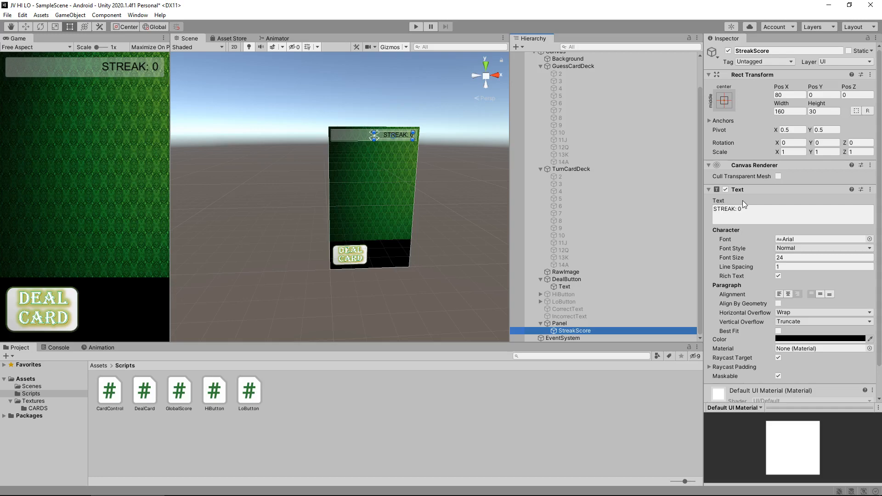
{"action": "mouse_move", "coordinate": [742, 195]}
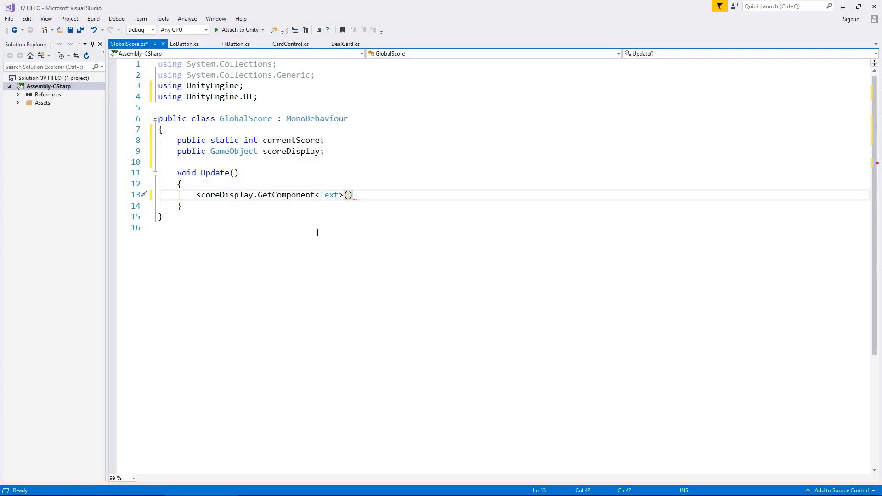
Step: Finish the Update line as .text = "STREAK: " + currentScore; and save the script
{"action": "type", "text": ".te"}
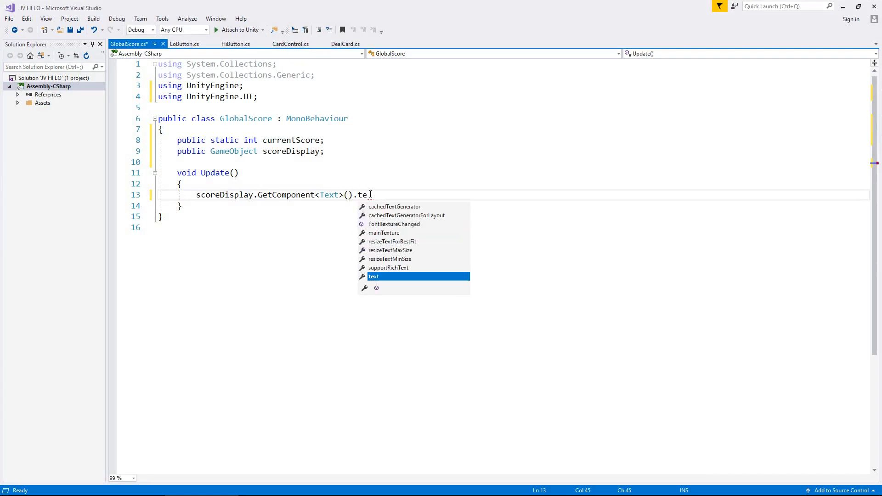
{"action": "type", "text": "xt ="}
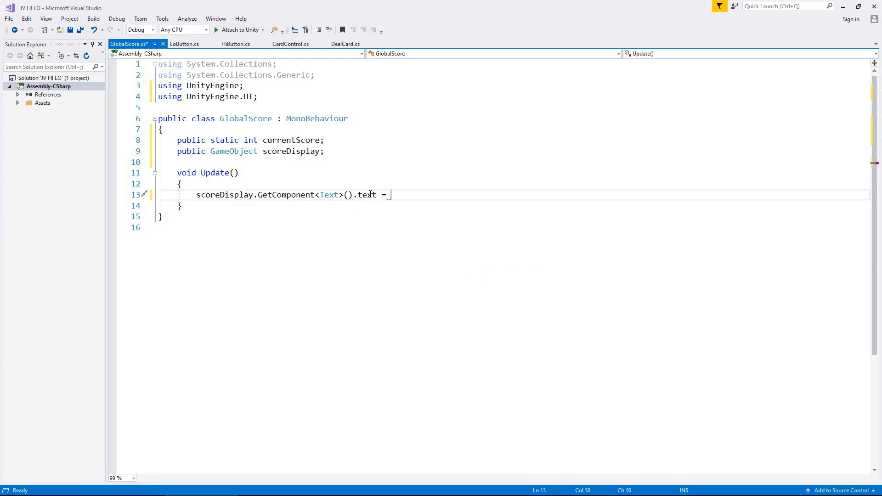
{"action": "type", "text": "\""}
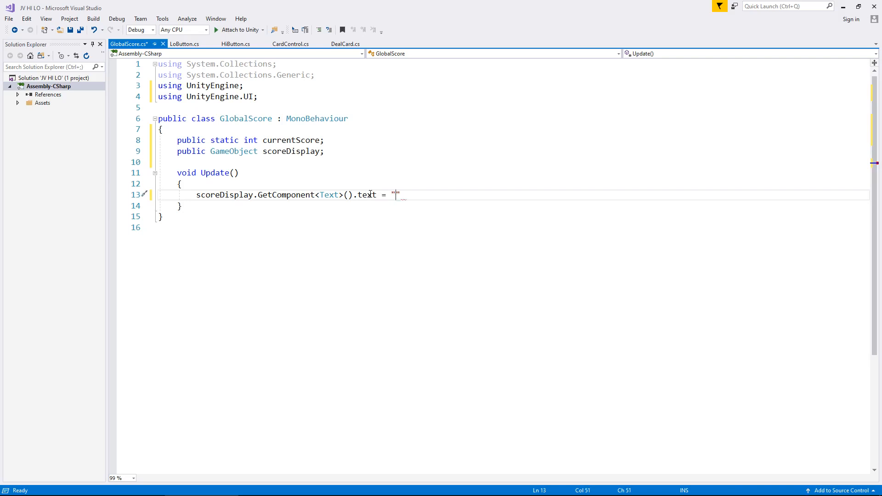
{"action": "type", "text": "STREA"}
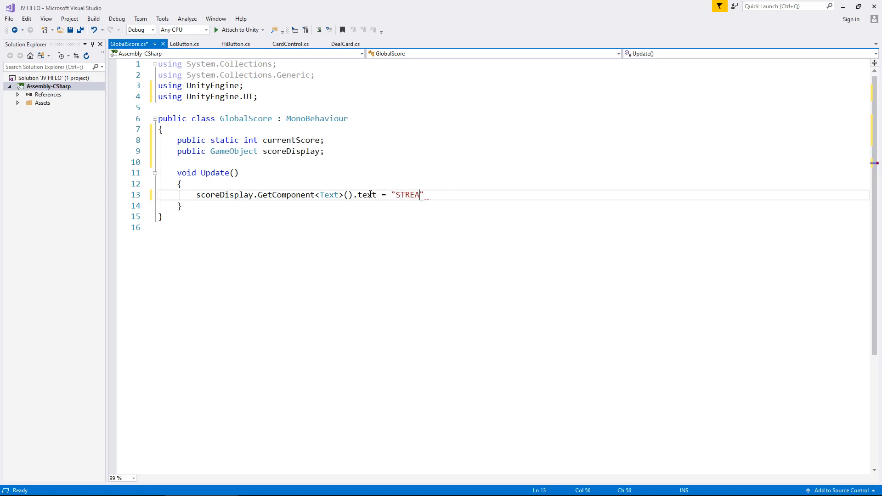
{"action": "type", "text": "K:"}
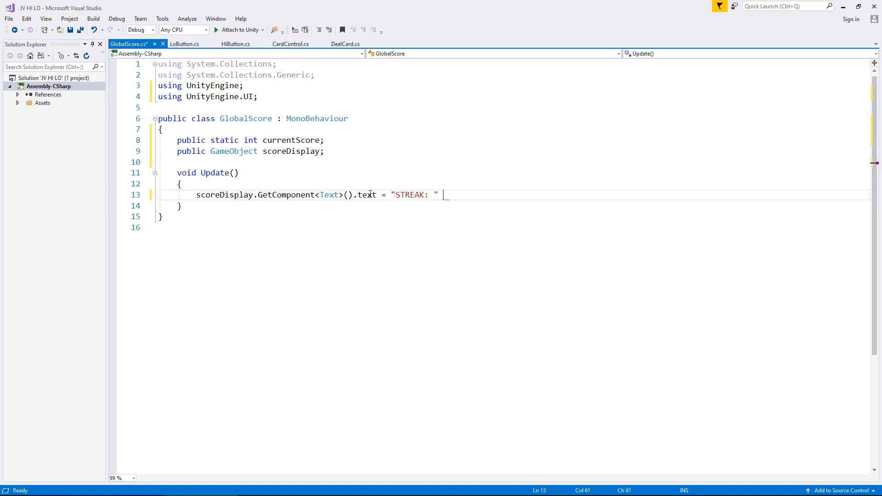
{"action": "type", "text": "+"}
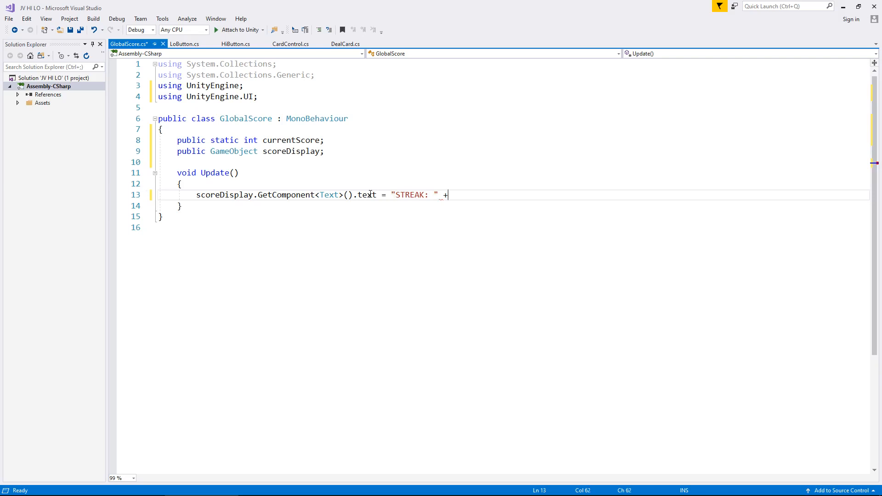
{"action": "type", "text": "currentScore"}
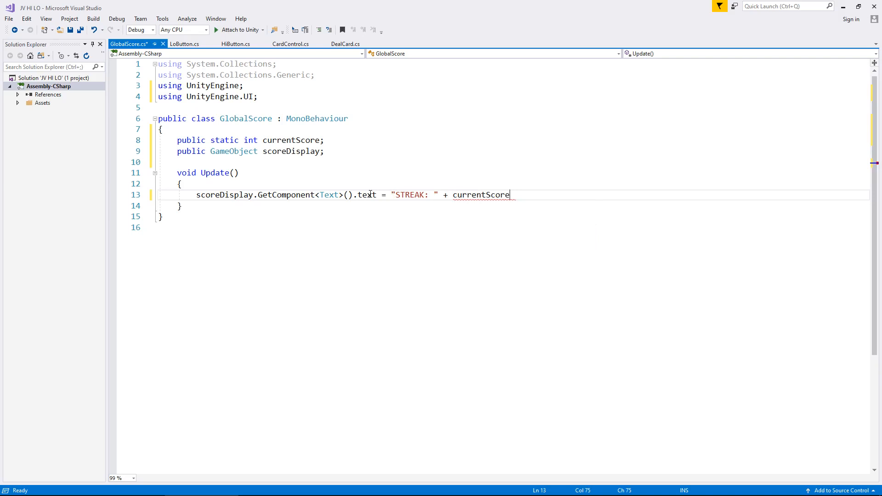
{"action": "type", "text": ";"}
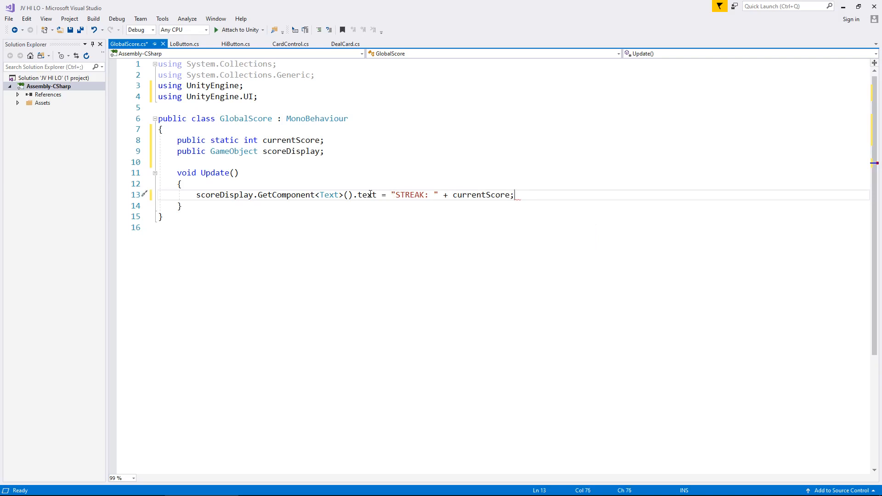
{"action": "key", "text": "ctrl+s"}
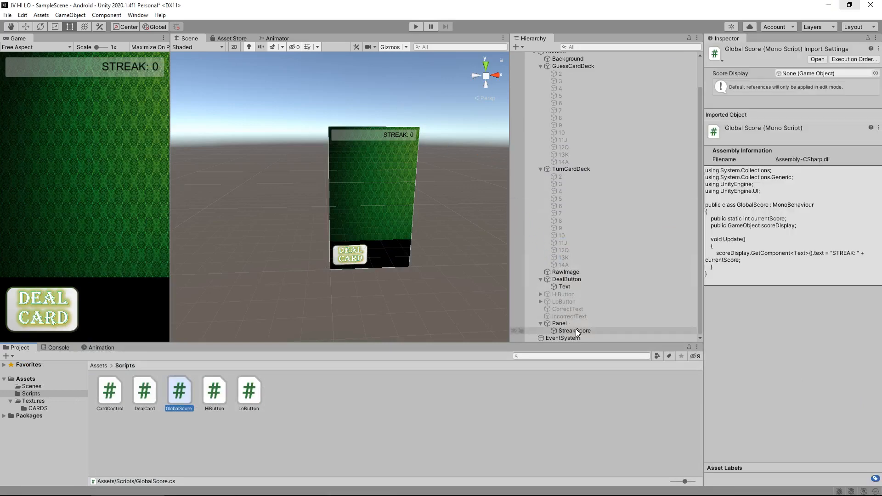
Step: Fill StreakScore's Text with placeholder 'fghgffghfh', then start and stop Play
{"action": "left_click", "coordinate": [574, 331]}
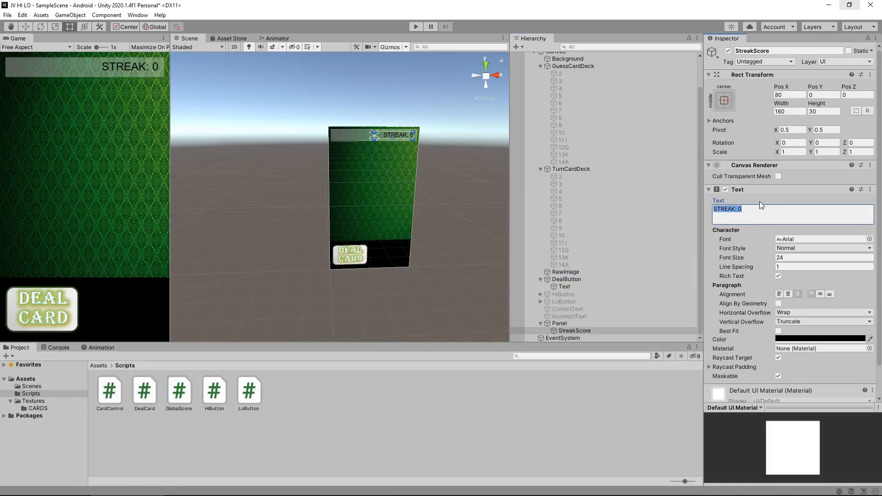
{"action": "type", "text": "fghgffghfh"}
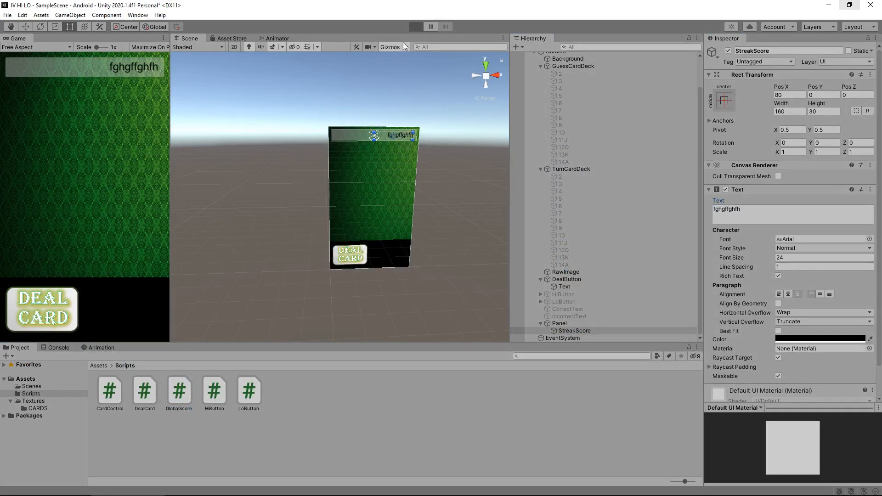
{"action": "left_click", "coordinate": [415, 27]}
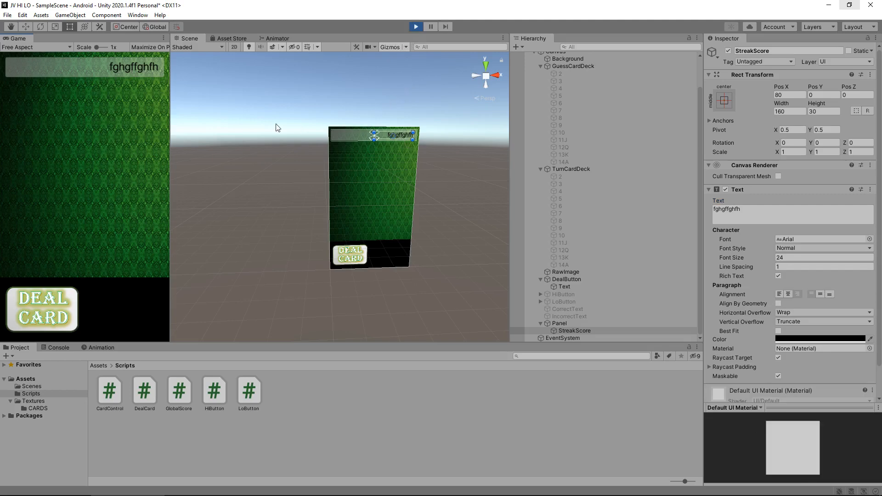
{"action": "mouse_move", "coordinate": [477, 97]}
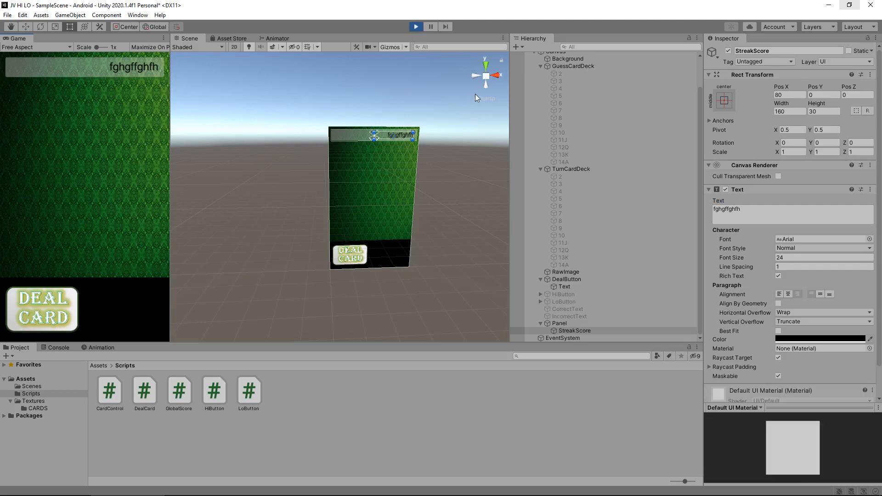
{"action": "mouse_move", "coordinate": [451, 145]}
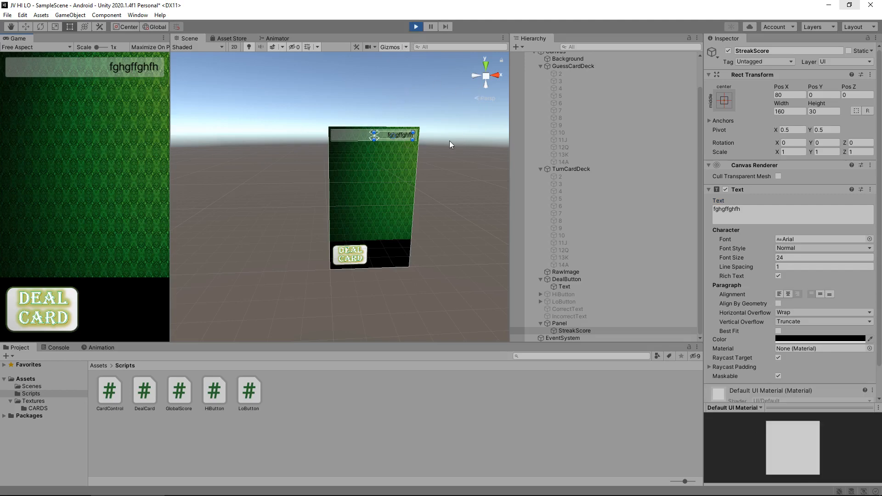
{"action": "mouse_move", "coordinate": [271, 119]}
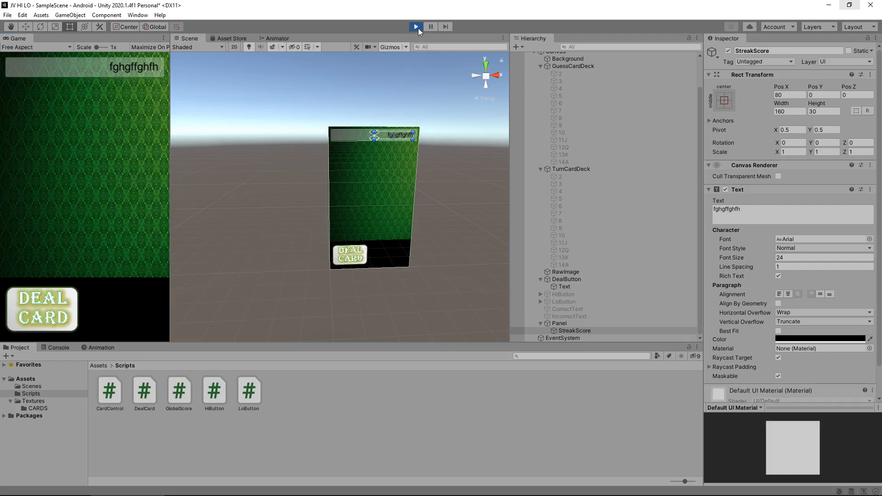
{"action": "left_click", "coordinate": [415, 27]}
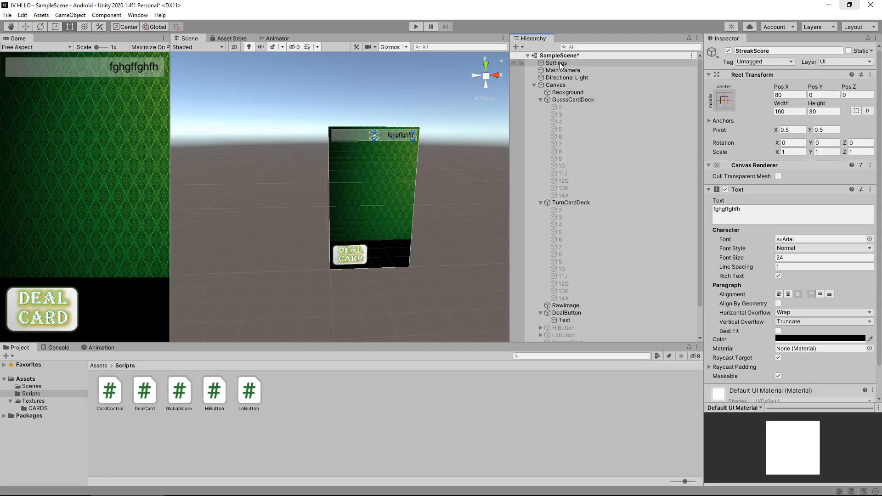
Step: On the Settings object, assign StreakScore to Global Score's Score Display field
{"action": "left_click", "coordinate": [556, 63]}
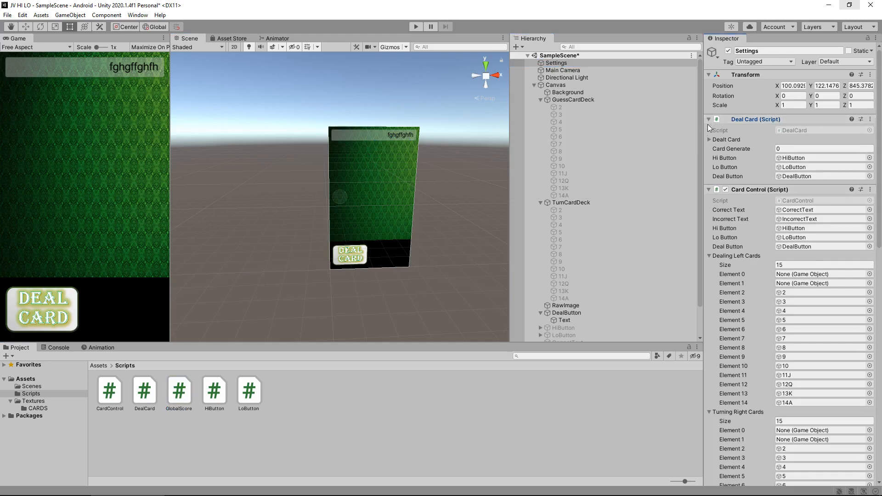
{"action": "left_click", "coordinate": [710, 119]}
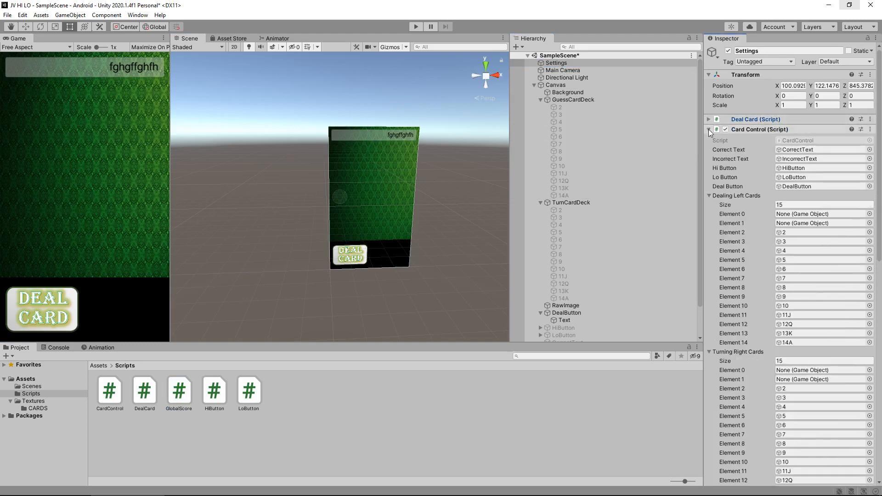
{"action": "left_click", "coordinate": [710, 130]}
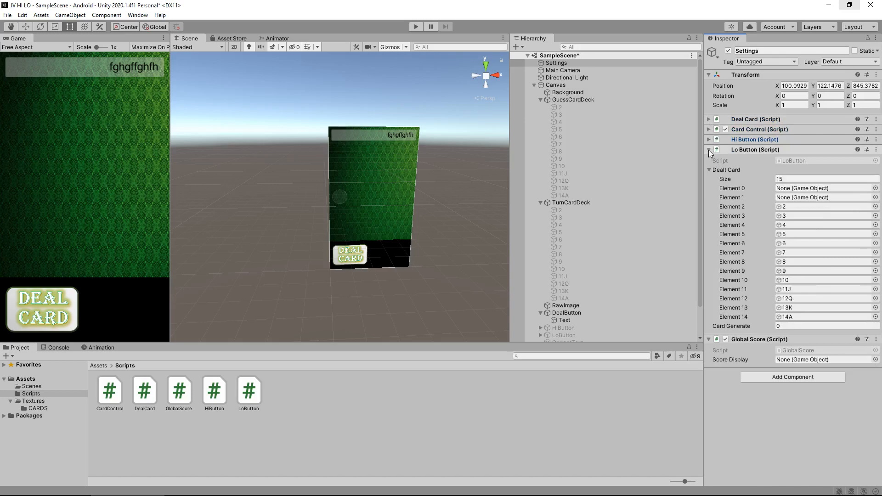
{"action": "left_click", "coordinate": [709, 149]}
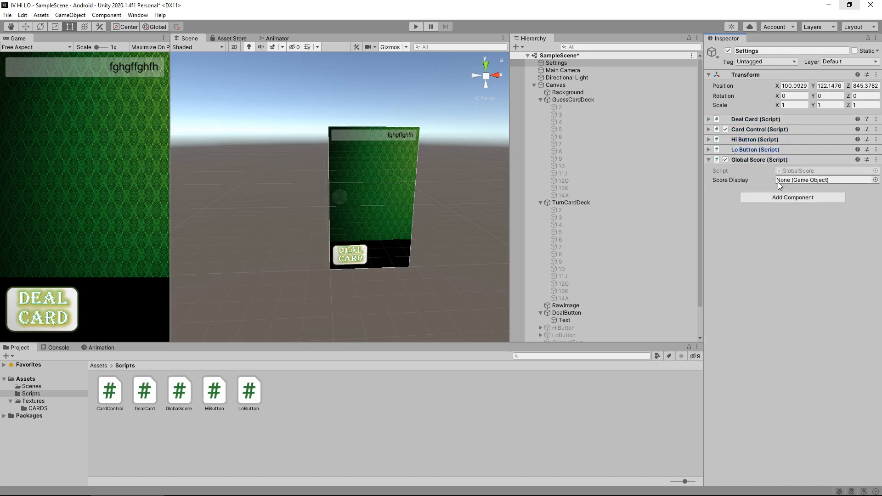
{"action": "scroll", "scroll_direction": "down", "scroll_amount": 3}
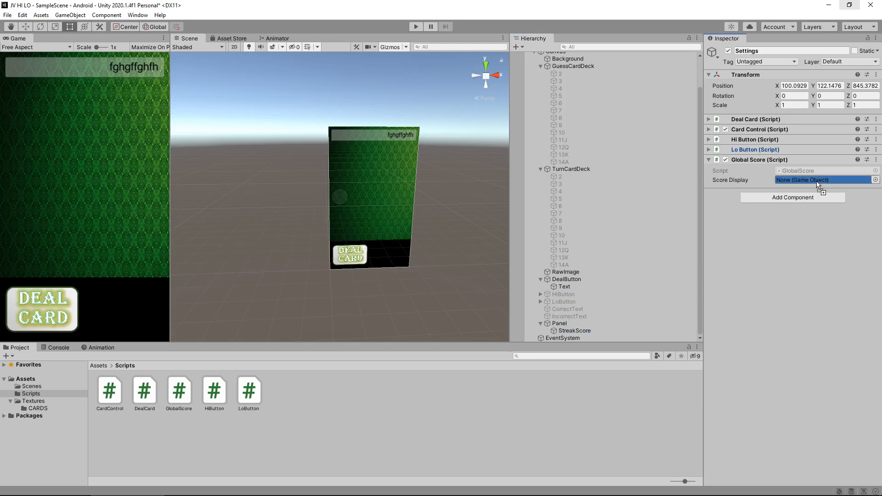
{"action": "left_click_drag", "start_coordinate": [574, 330], "coordinate": [824, 180]}
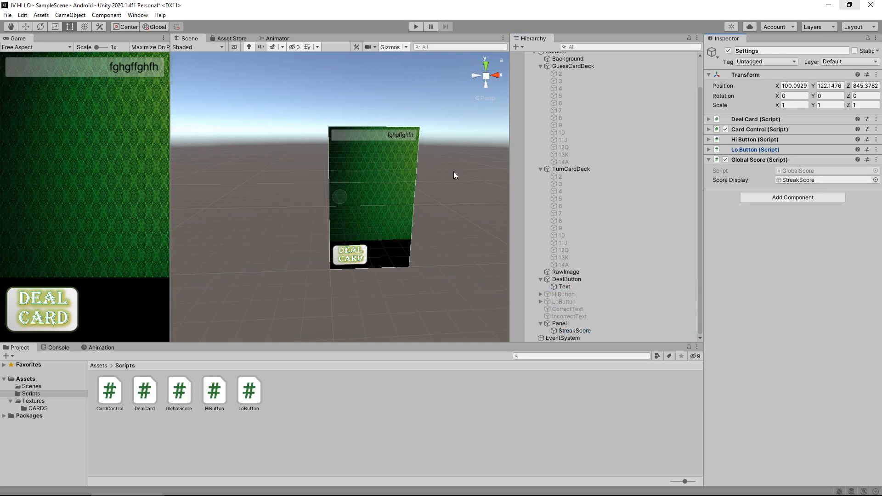
{"action": "mouse_move", "coordinate": [462, 169]}
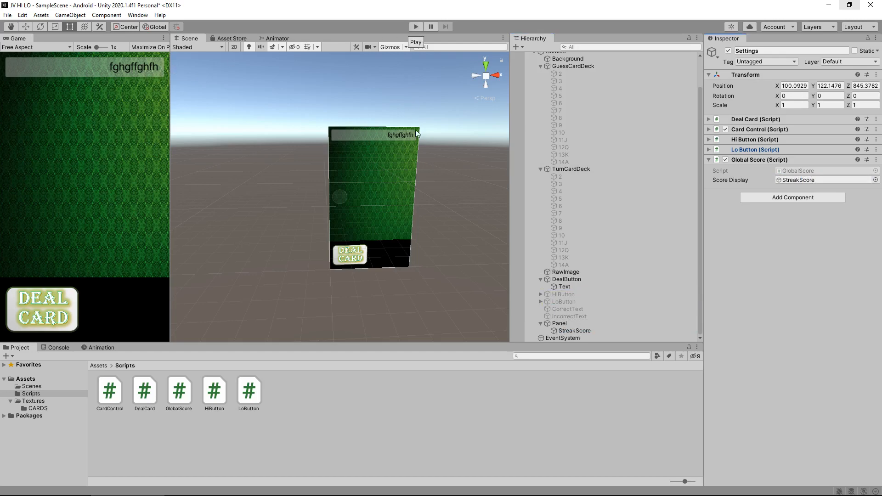
{"action": "mouse_move", "coordinate": [404, 33]}
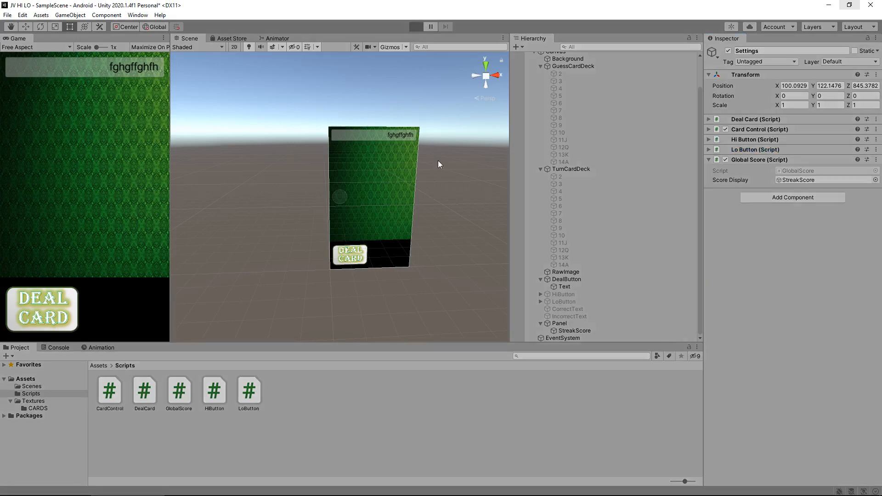
{"action": "left_click", "coordinate": [416, 26]}
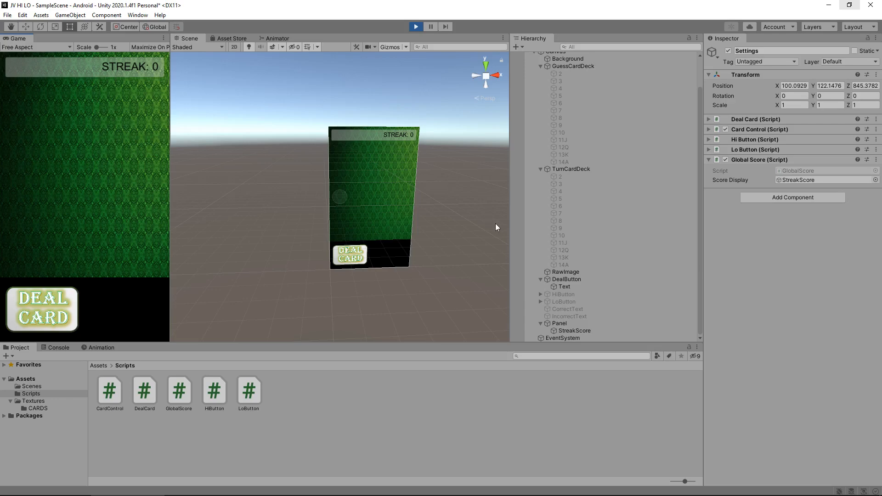
{"action": "mouse_move", "coordinate": [497, 211]}
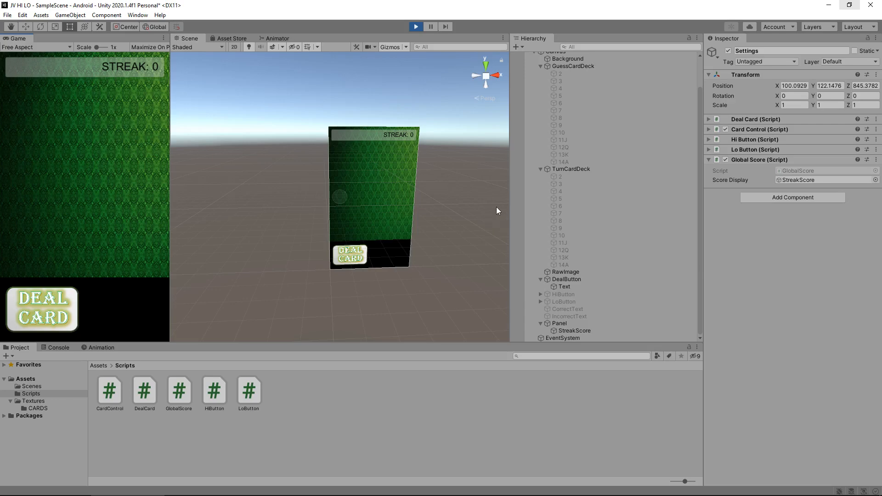
{"action": "type", "text": "fghgffghfh"}
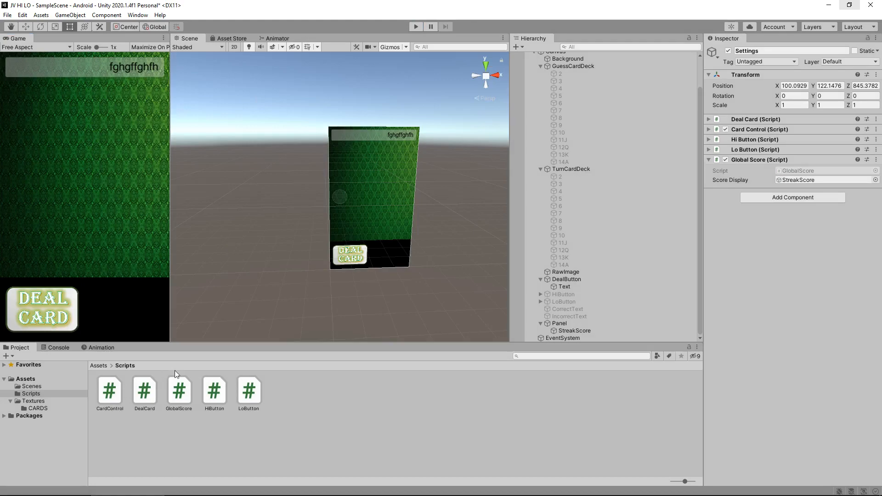
{"action": "mouse_move", "coordinate": [131, 396]}
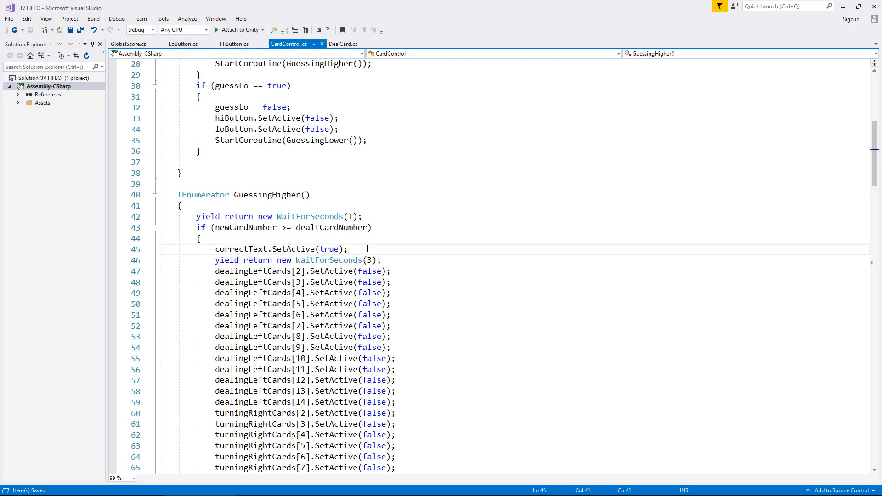
Step: Add 'GlobalScore.currentScore += 1;' to the correct-guess code in GuessingHigher and GuessingLower
{"action": "type", "text": "G"}
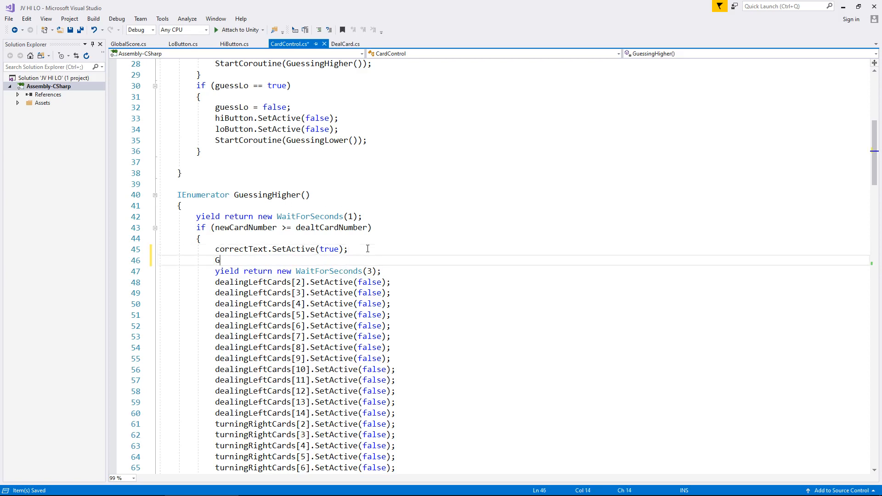
{"action": "type", "text": "lobalScore"}
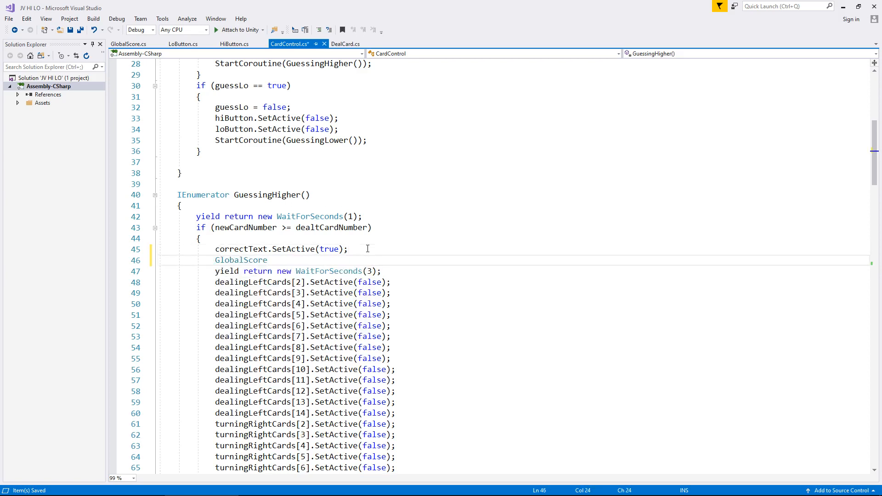
{"action": "type", "text": ".c"}
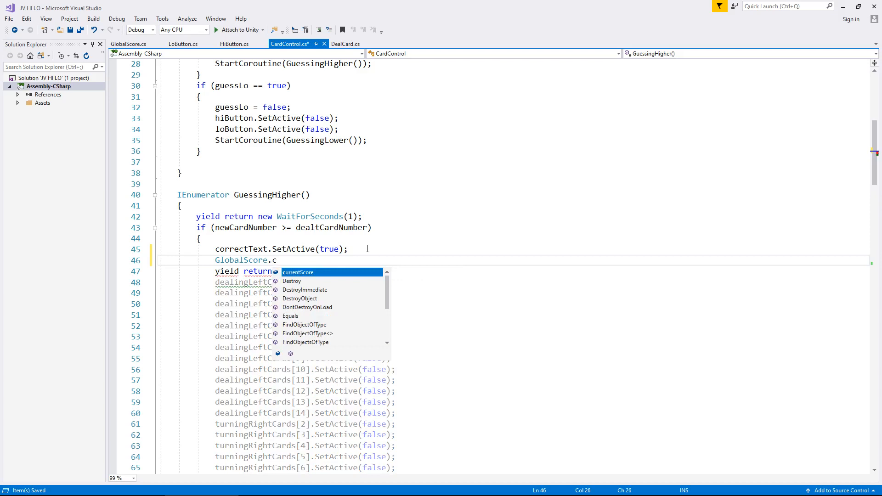
{"action": "type", "text": "urrentScore +"}
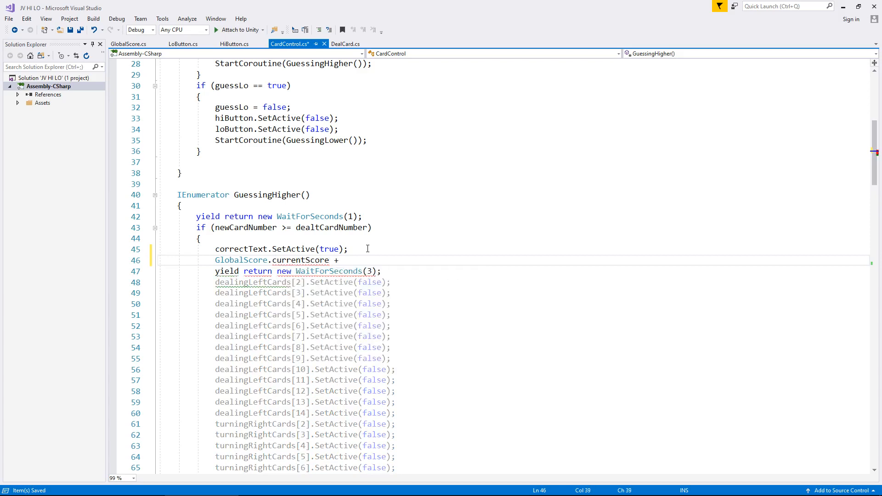
{"action": "type", "text": "= 1;"}
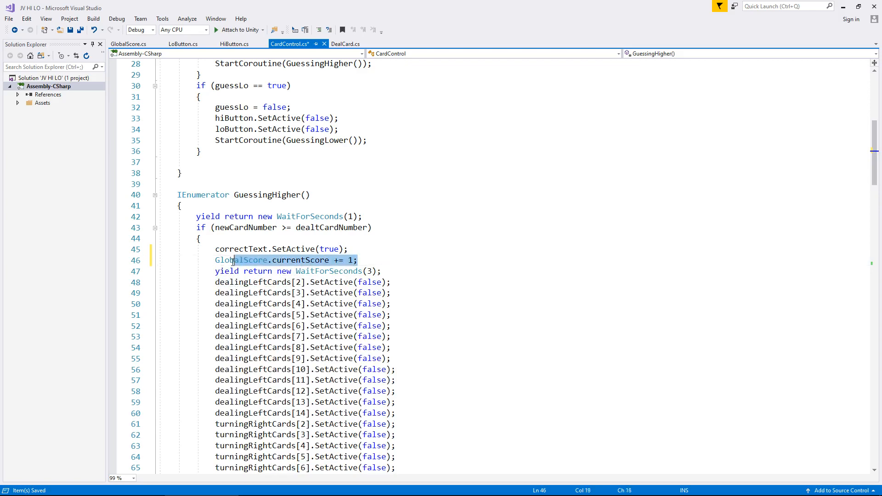
{"action": "scroll", "scroll_direction": "down", "scroll_amount": 3}
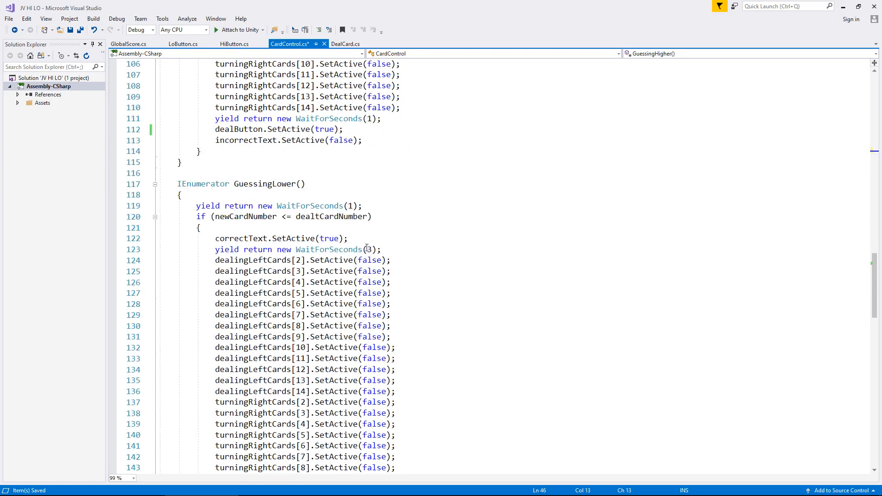
{"action": "type", "text": "GlobalScore.currentScore += 1;"}
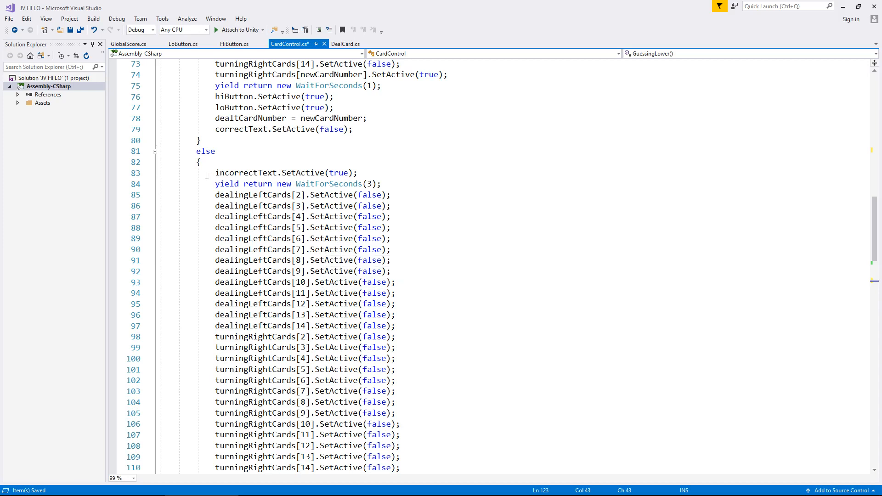
Step: Add GlobalScore.currentScore lines below incorrectText.SetActive(true), including 'GlobalScore.currentScore = 0;'
{"action": "key", "text": "enter"}
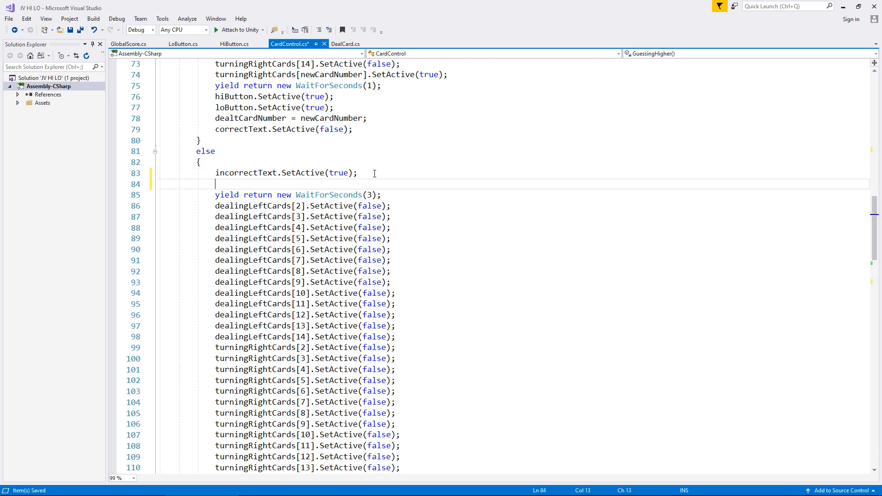
{"action": "type", "text": "GlobalScore.currentScore += 1;"}
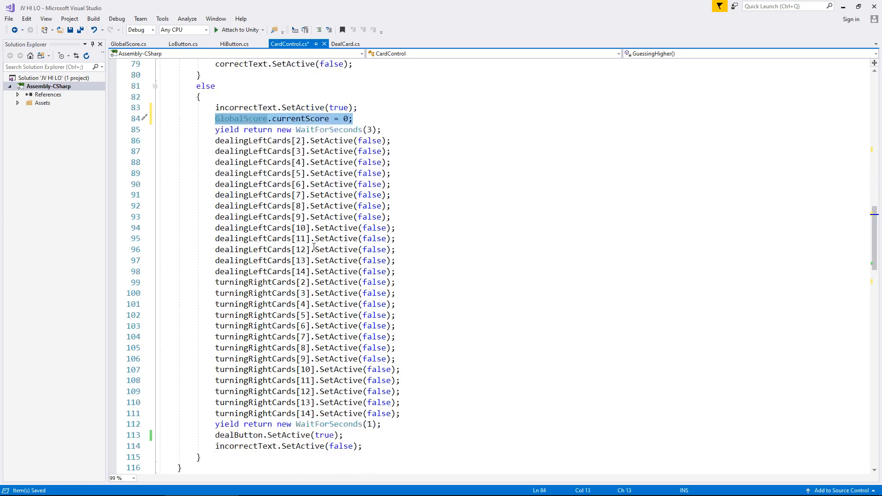
{"action": "scroll", "scroll_direction": "down", "scroll_amount": 3}
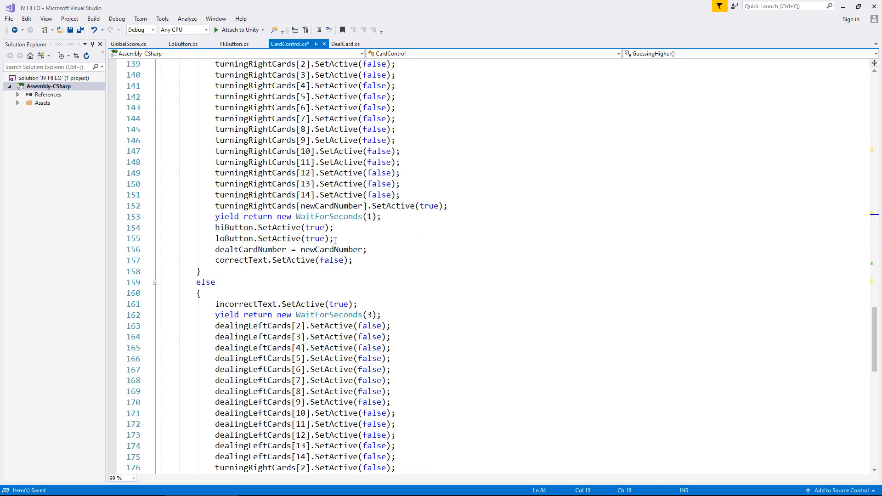
{"action": "type", "text": "GlobalScore.currentScore = 0;"}
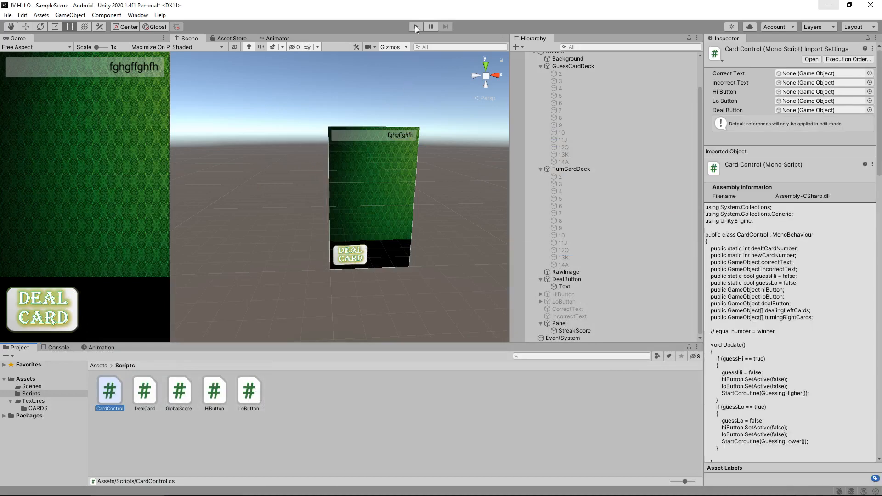
Step: Run the game, deal cards and guess higher twice while watching STREAK, then stop play
{"action": "left_click", "coordinate": [416, 26]}
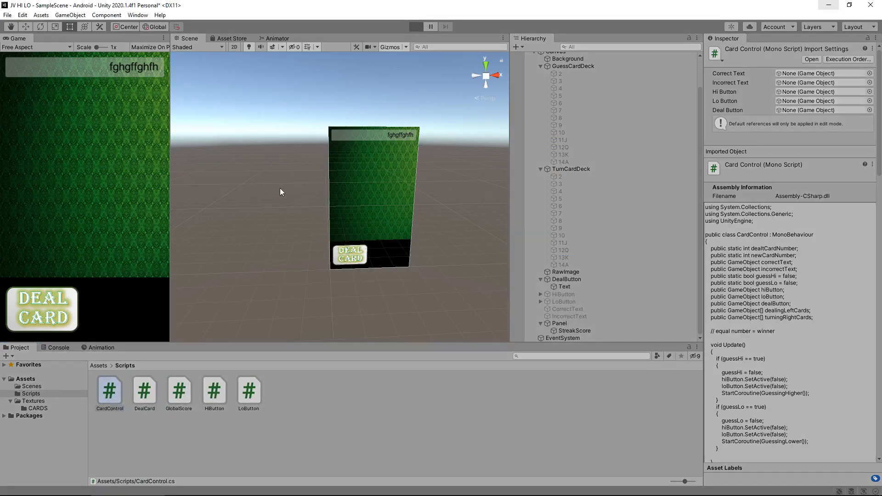
{"action": "left_click", "coordinate": [415, 26]}
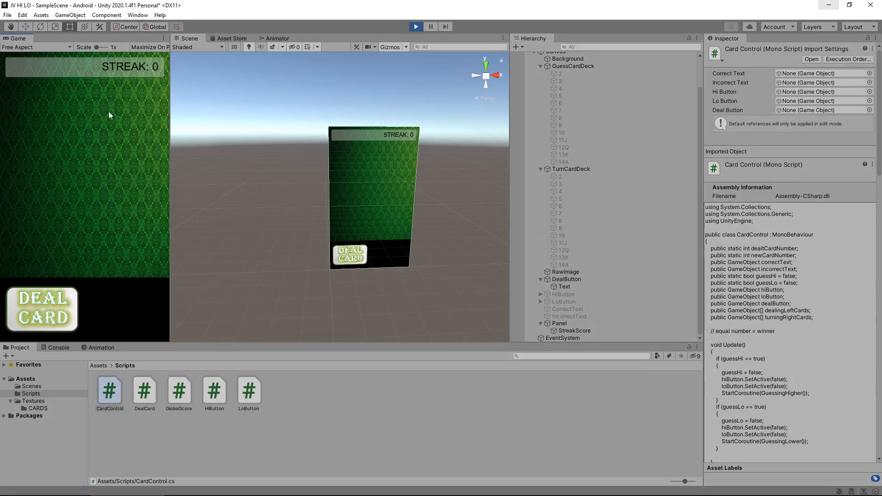
{"action": "left_click", "coordinate": [42, 309]}
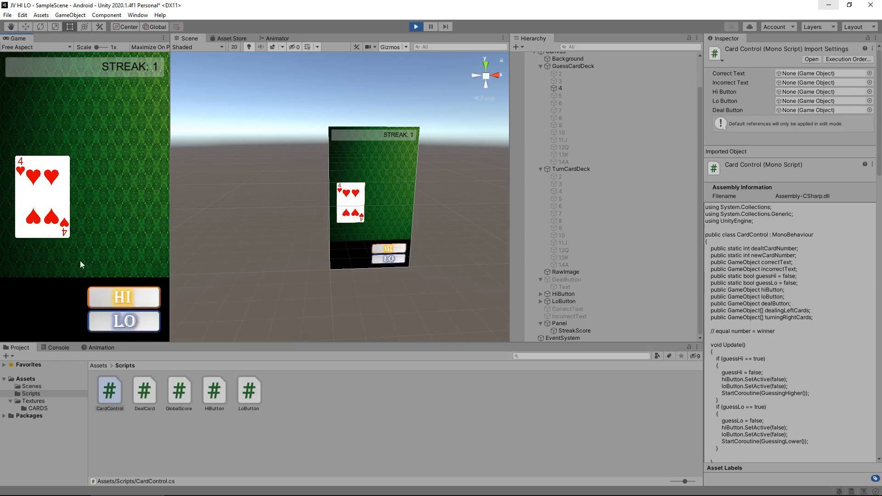
{"action": "left_click", "coordinate": [123, 297]}
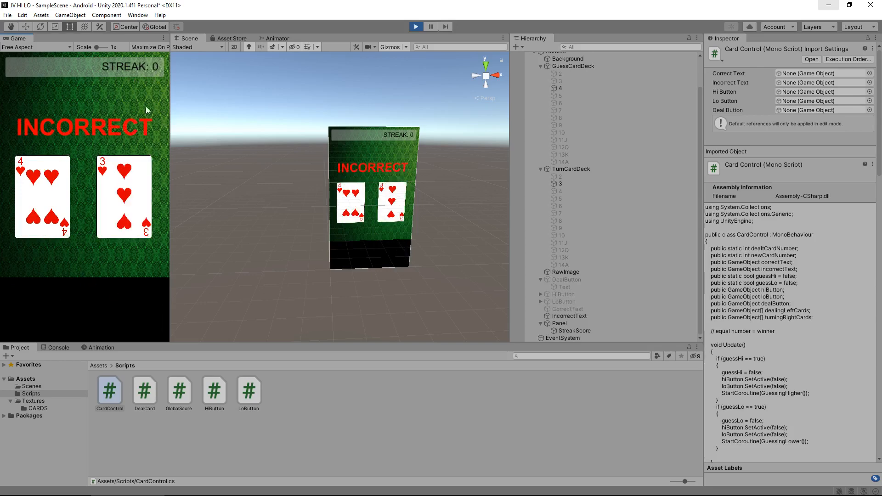
{"action": "mouse_move", "coordinate": [64, 198]}
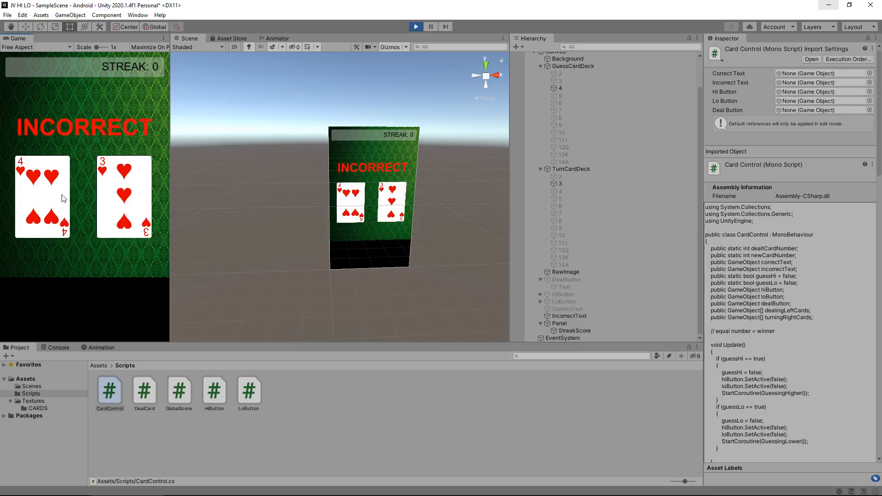
{"action": "left_click", "coordinate": [43, 309]}
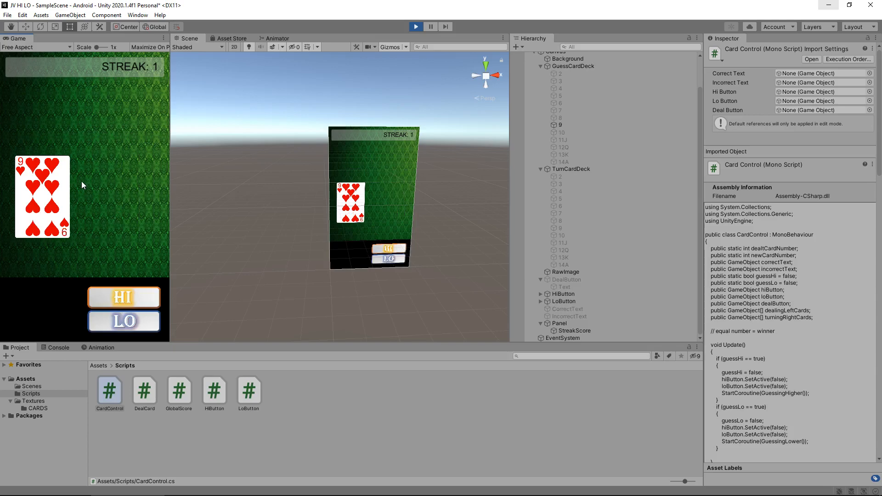
{"action": "mouse_move", "coordinate": [98, 233]}
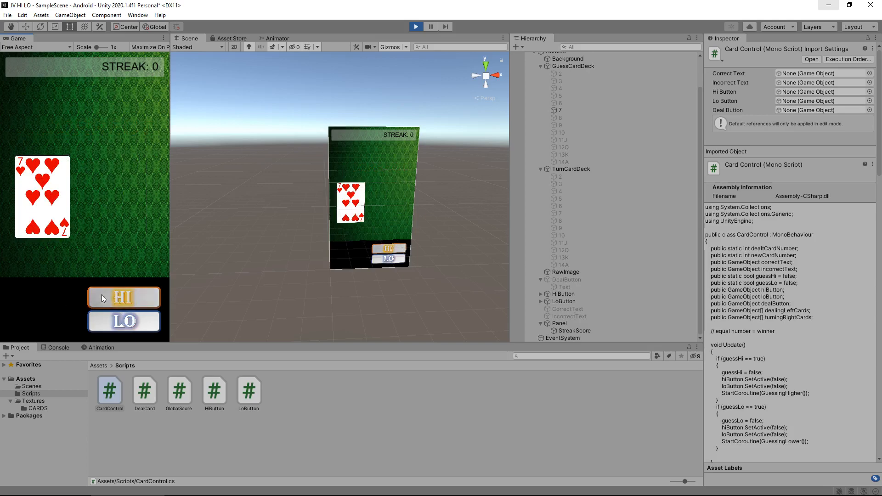
{"action": "left_click", "coordinate": [123, 298]}
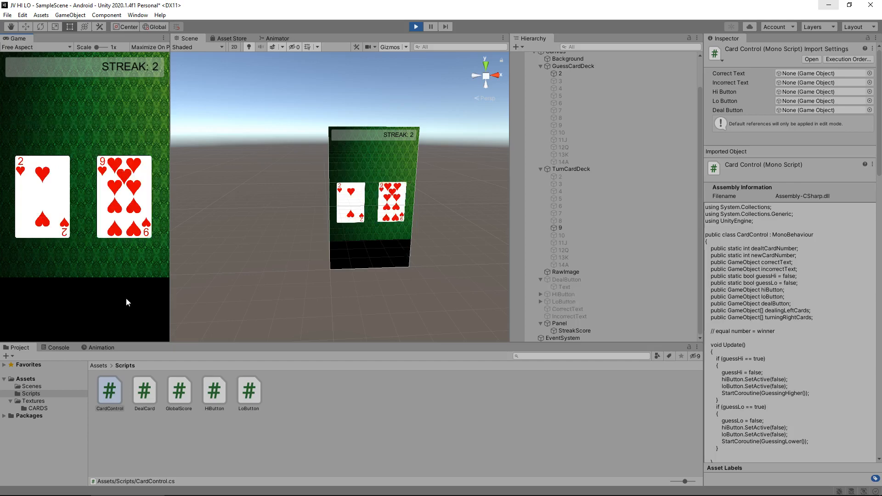
{"action": "left_click", "coordinate": [416, 27]}
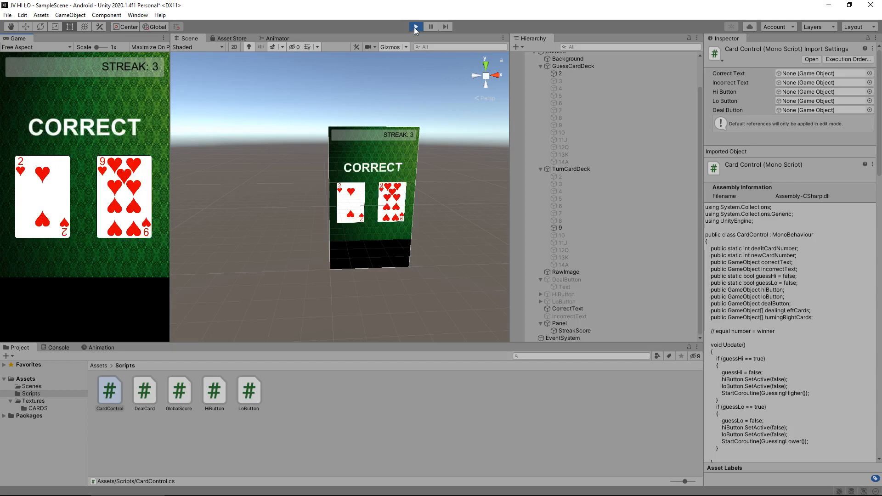
{"action": "left_click", "coordinate": [416, 26]}
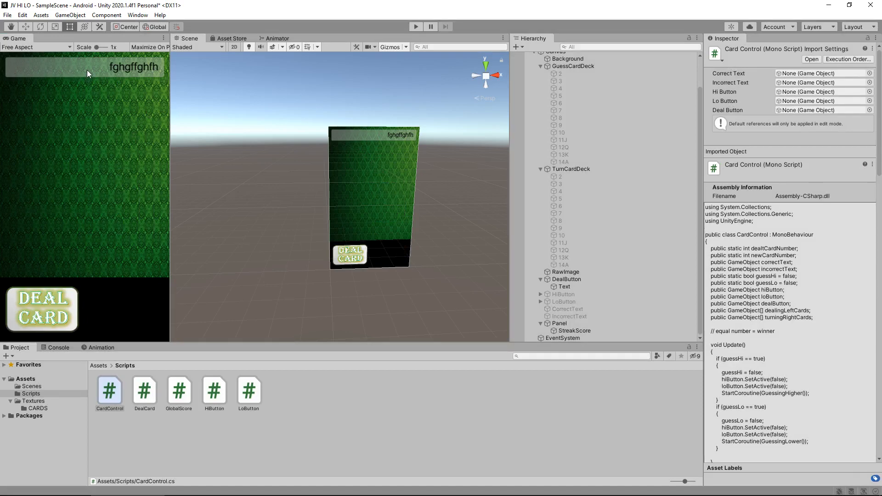
{"action": "mouse_move", "coordinate": [82, 82]}
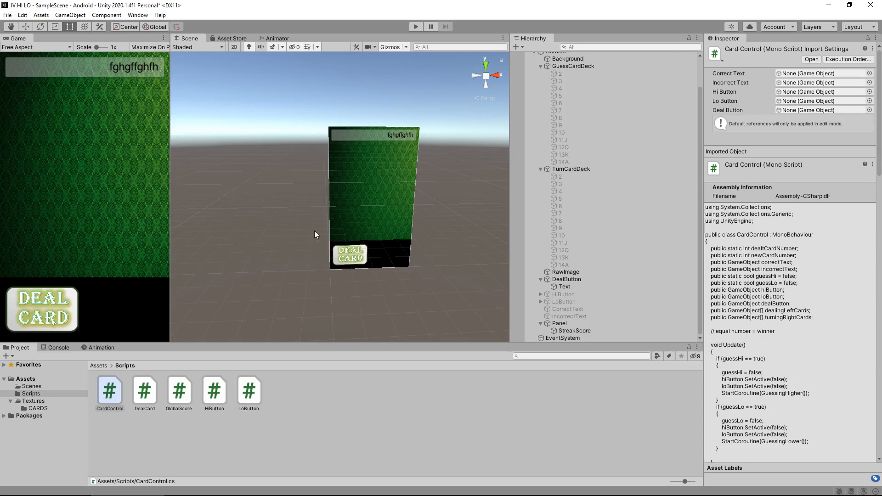
Step: Give the Panel a semi-transparent black Image color, then select StreakScore
{"action": "left_click", "coordinate": [559, 323]}
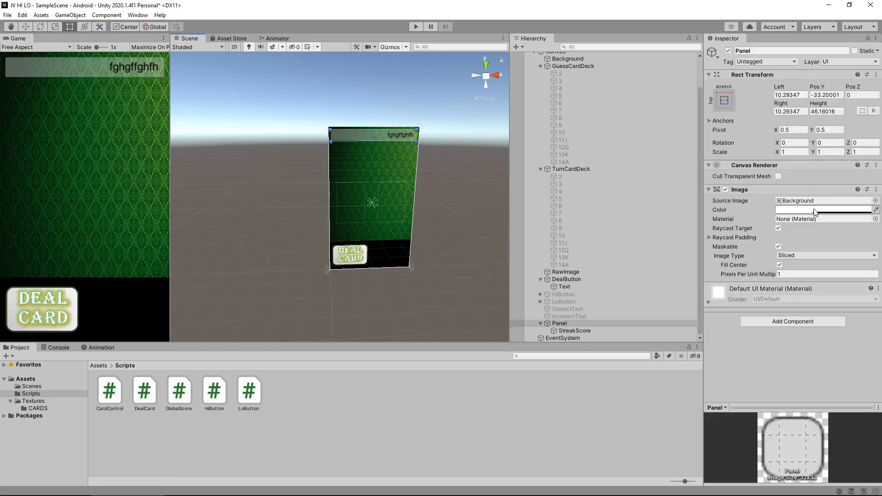
{"action": "left_click", "coordinate": [822, 209]}
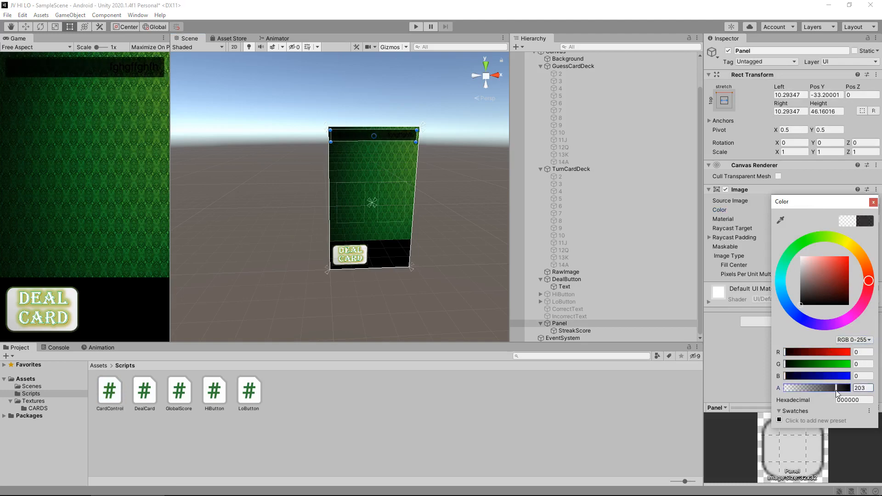
{"action": "left_click_drag", "start_coordinate": [827, 388], "coordinate": [838, 387]}
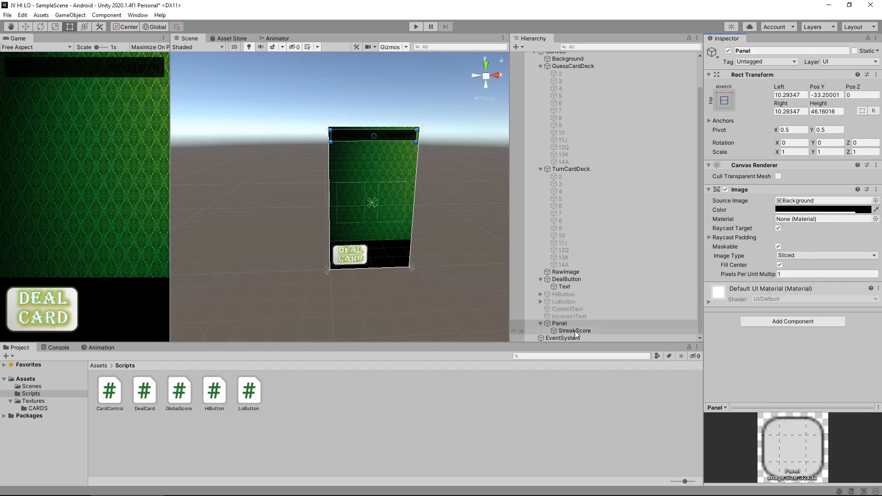
{"action": "left_click", "coordinate": [574, 330]}
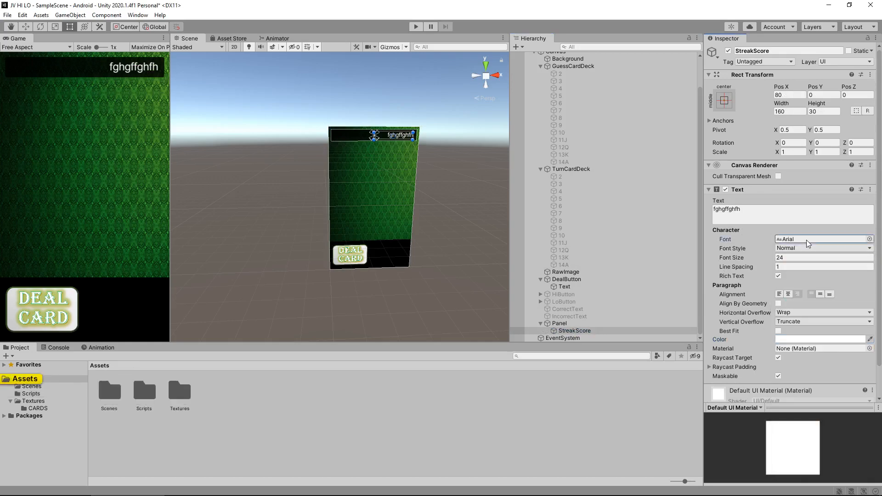
Step: Set the StreakScore Font Style to Italic, then play and guess on the King card
{"action": "left_click", "coordinate": [796, 279]}
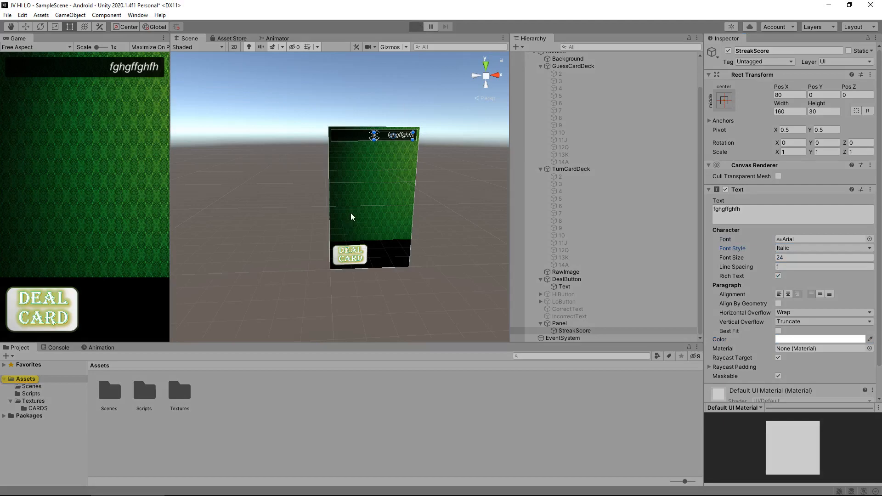
{"action": "left_click", "coordinate": [415, 27]}
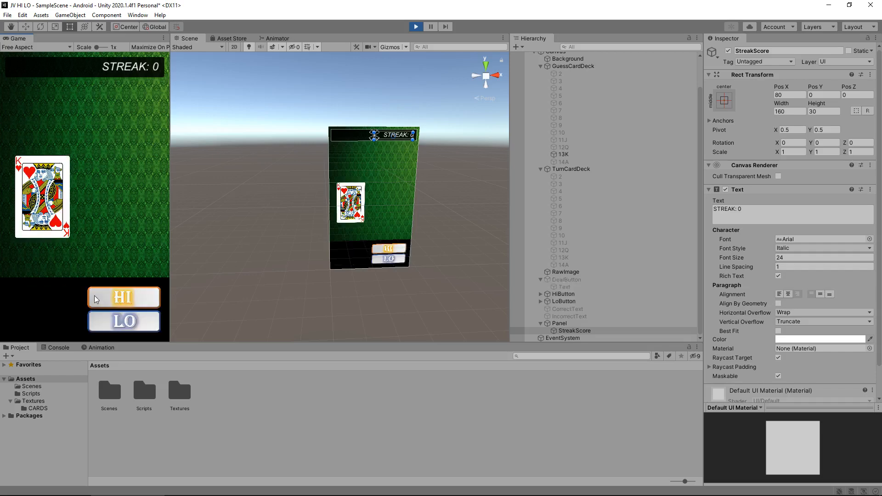
{"action": "left_click", "coordinate": [123, 297]}
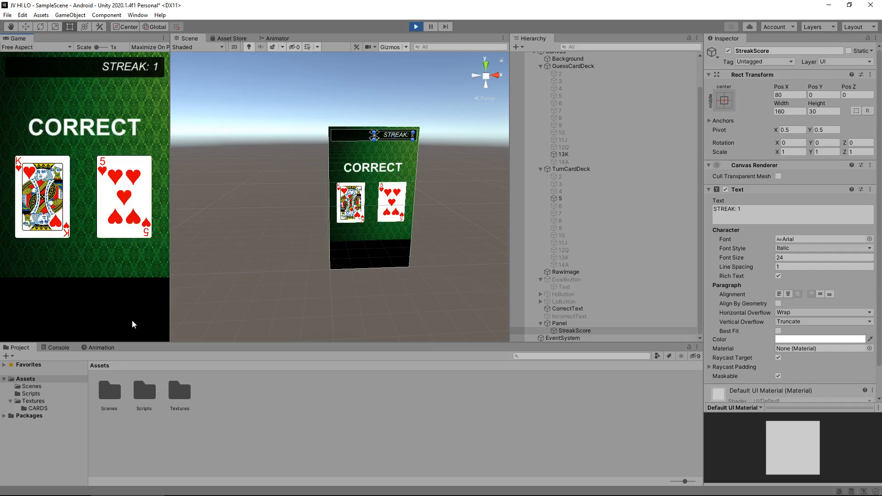